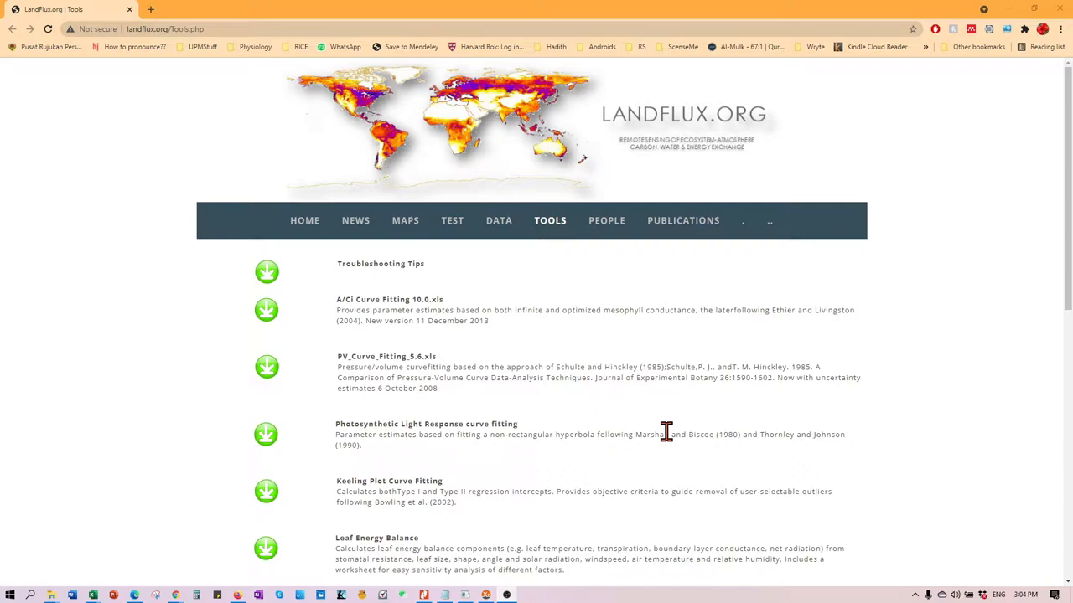
mouse_move(125, 42)
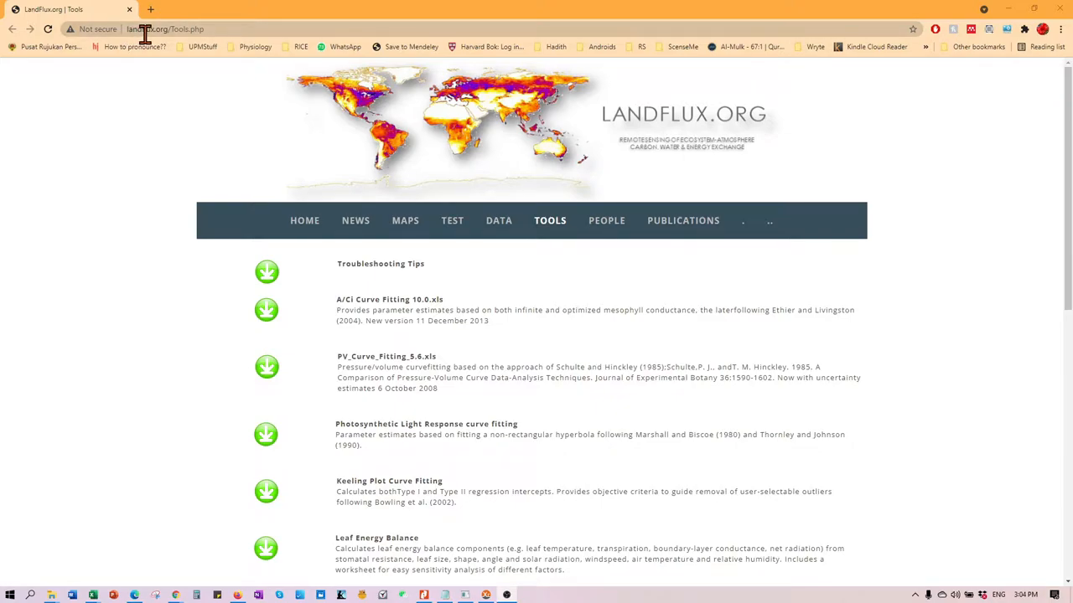
mouse_move(563, 241)
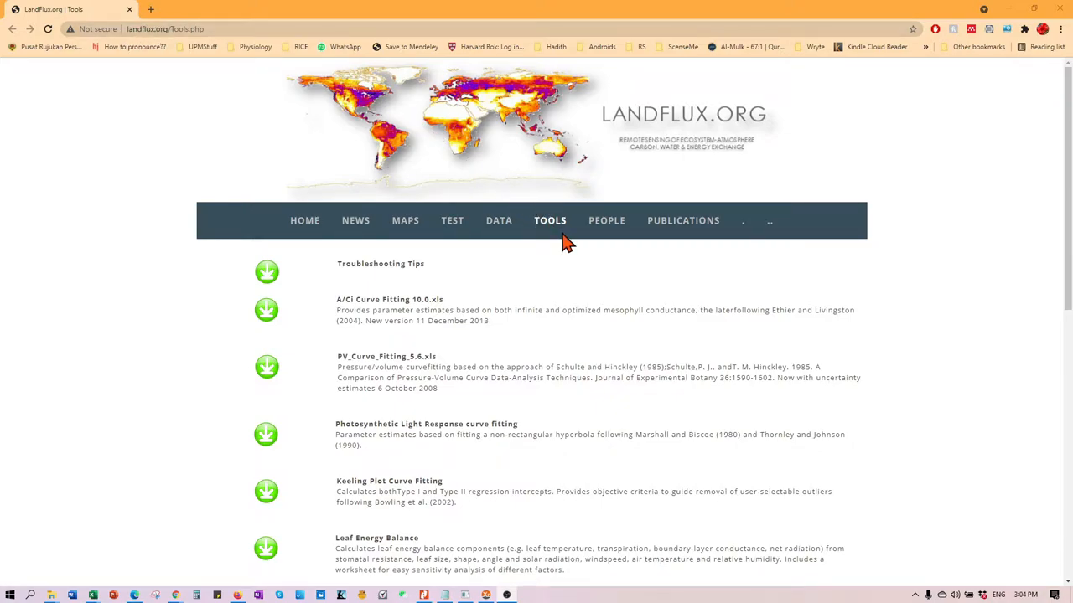
mouse_move(381, 256)
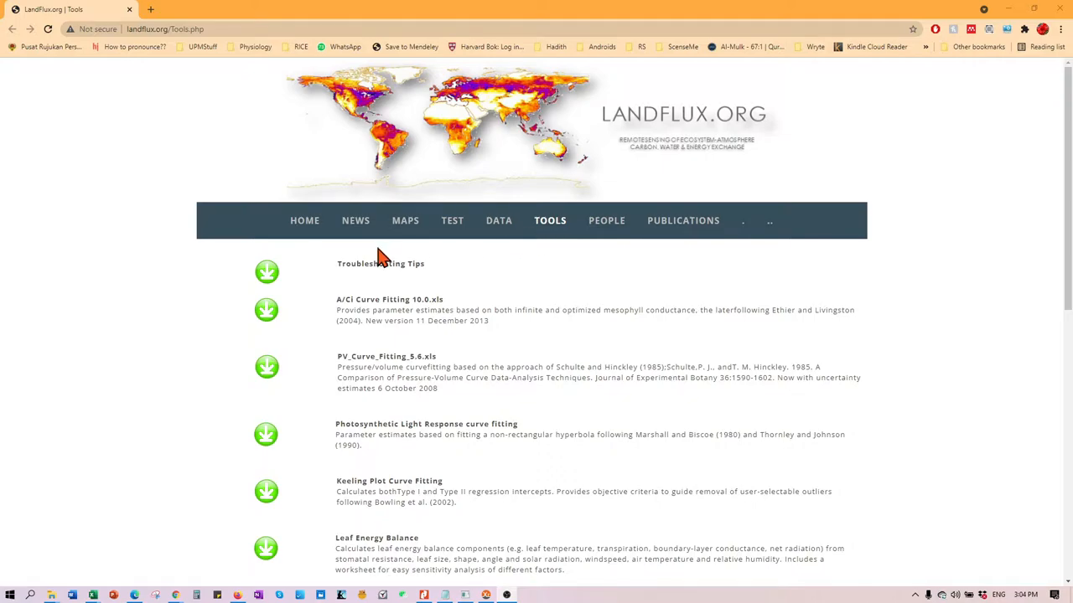
mouse_move(603, 434)
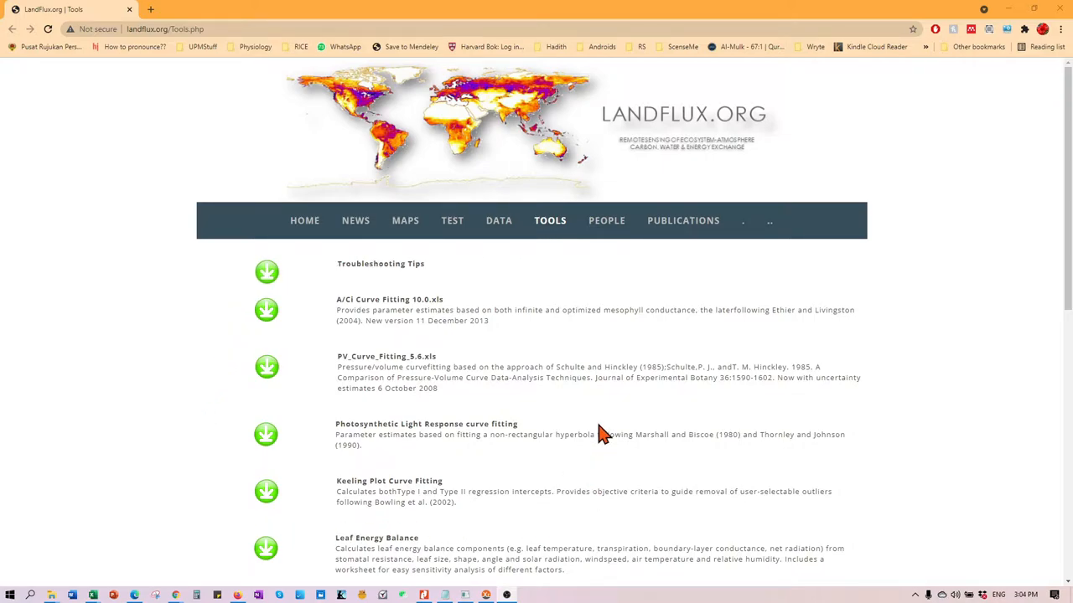
mouse_move(446, 459)
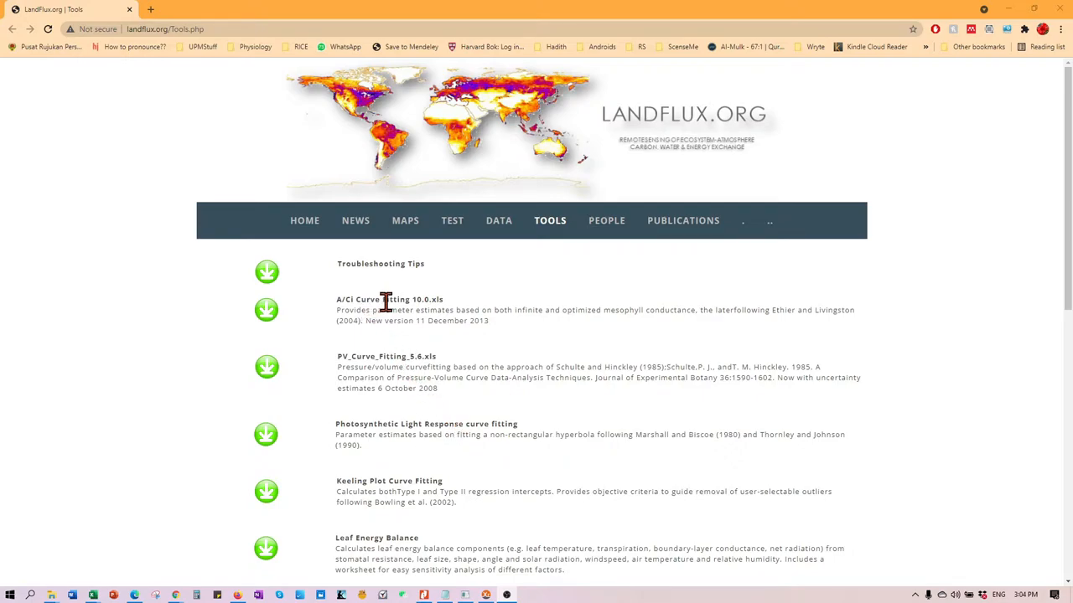
mouse_move(374, 309)
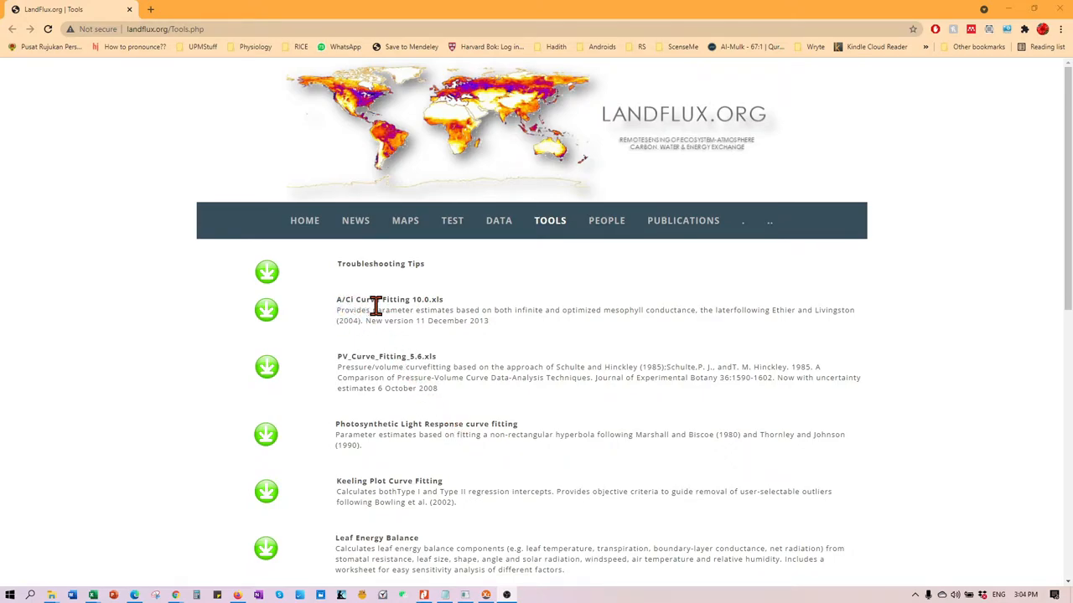
mouse_move(465, 315)
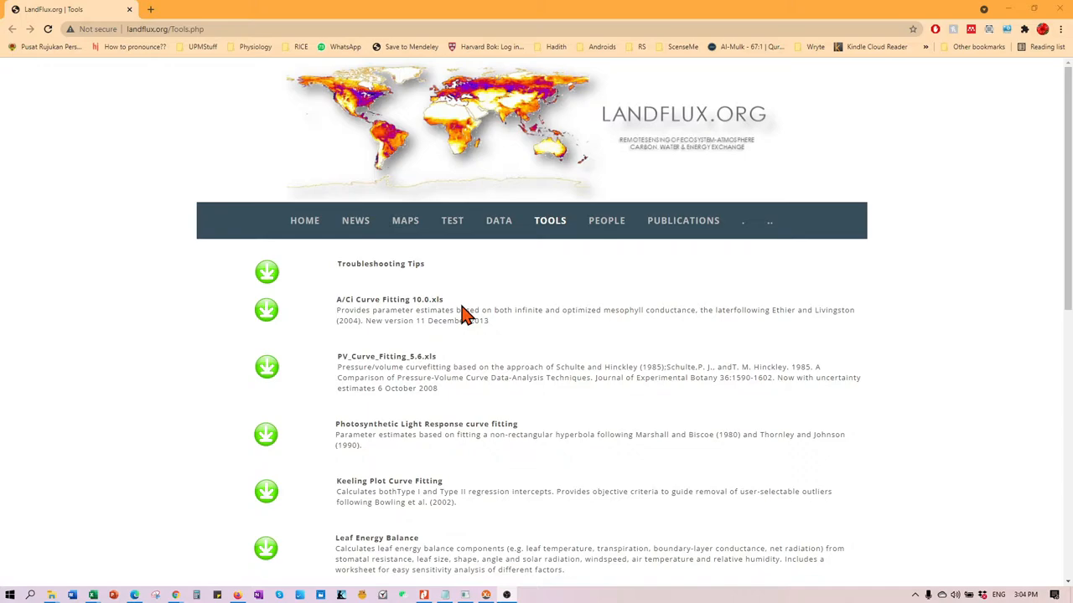
mouse_move(436, 311)
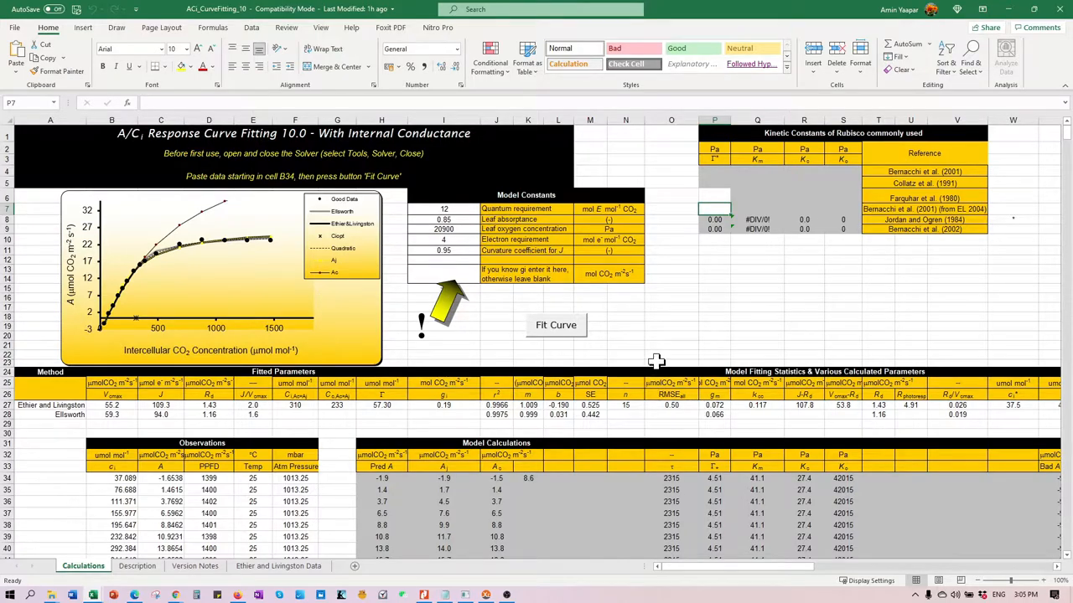
Run Fit Curve, dismiss the SolverAdd 'Sub or Function not defined' error, and reset the debugger.
scroll("down", 3)
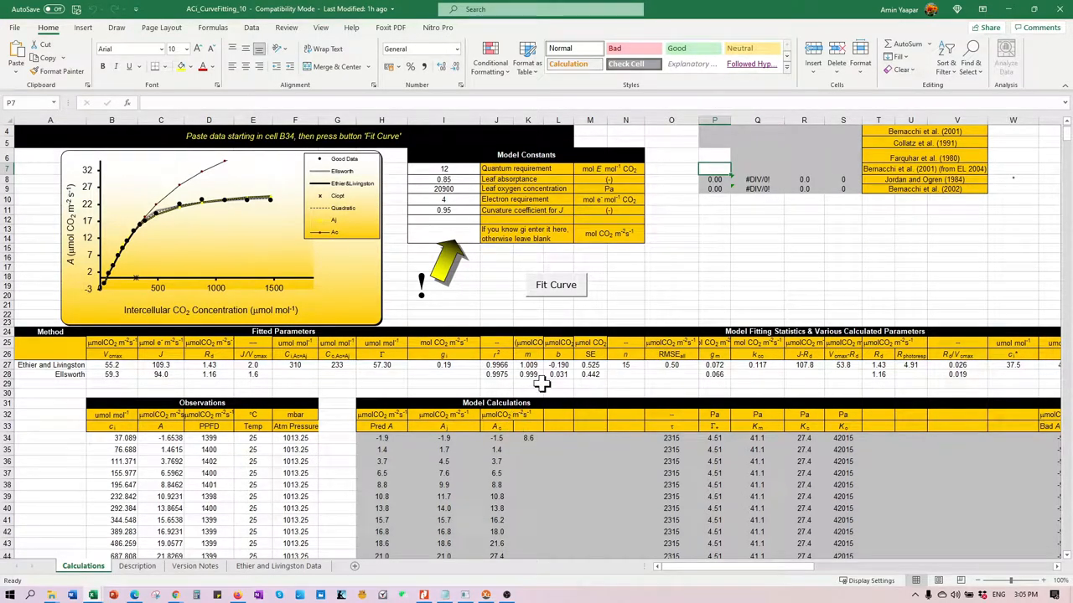
scroll("down", 3)
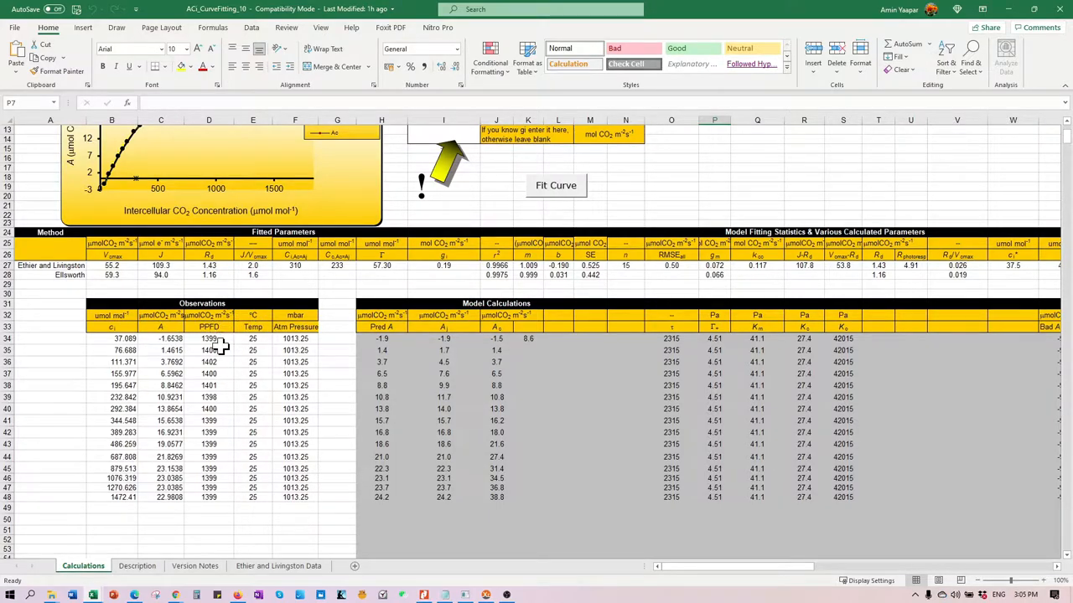
mouse_move(303, 344)
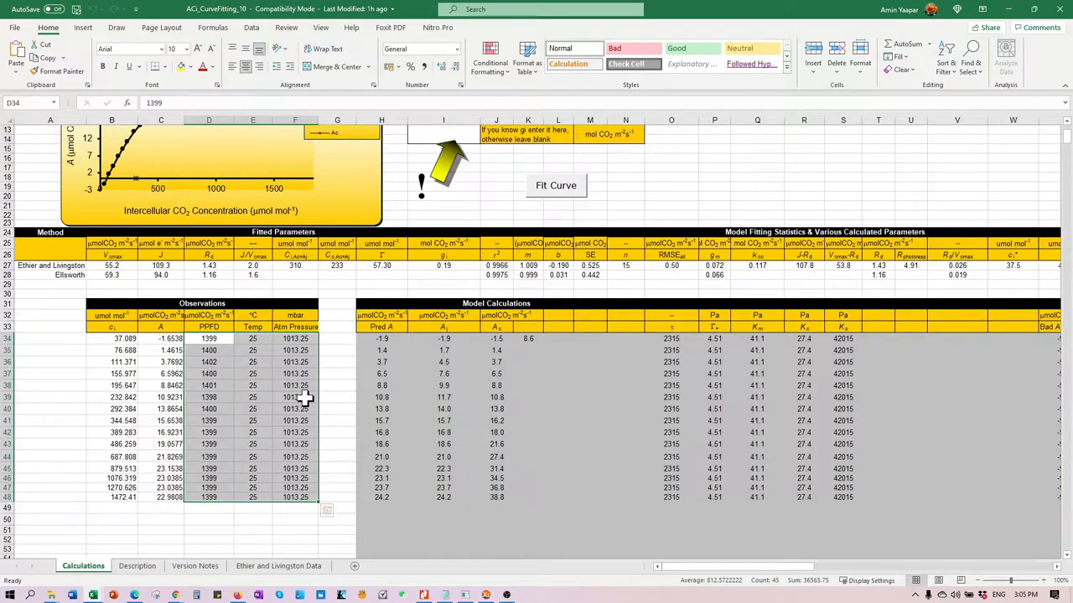
mouse_move(265, 369)
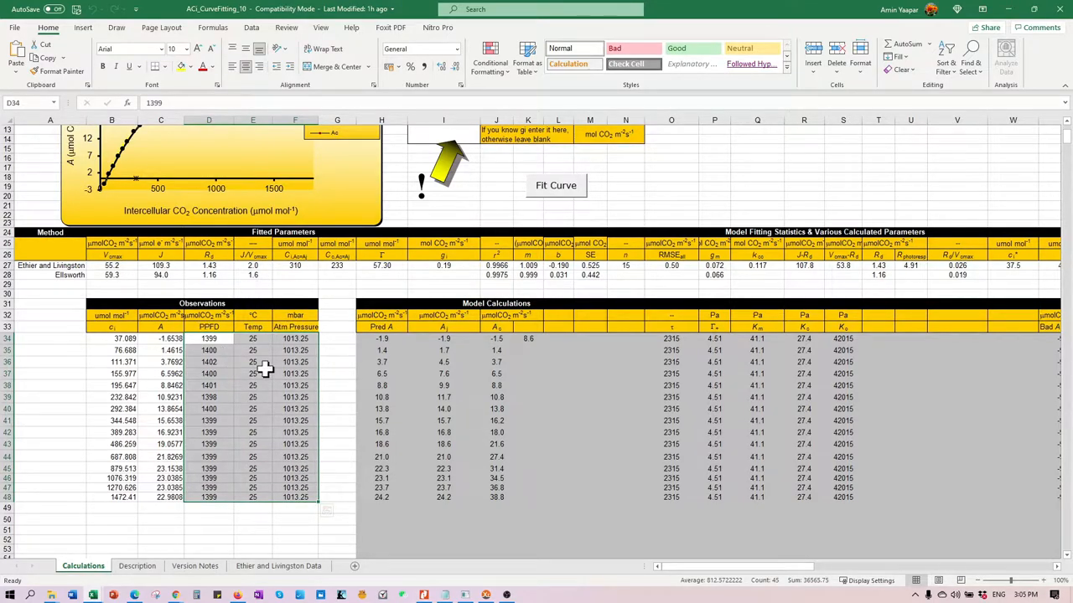
mouse_move(295, 362)
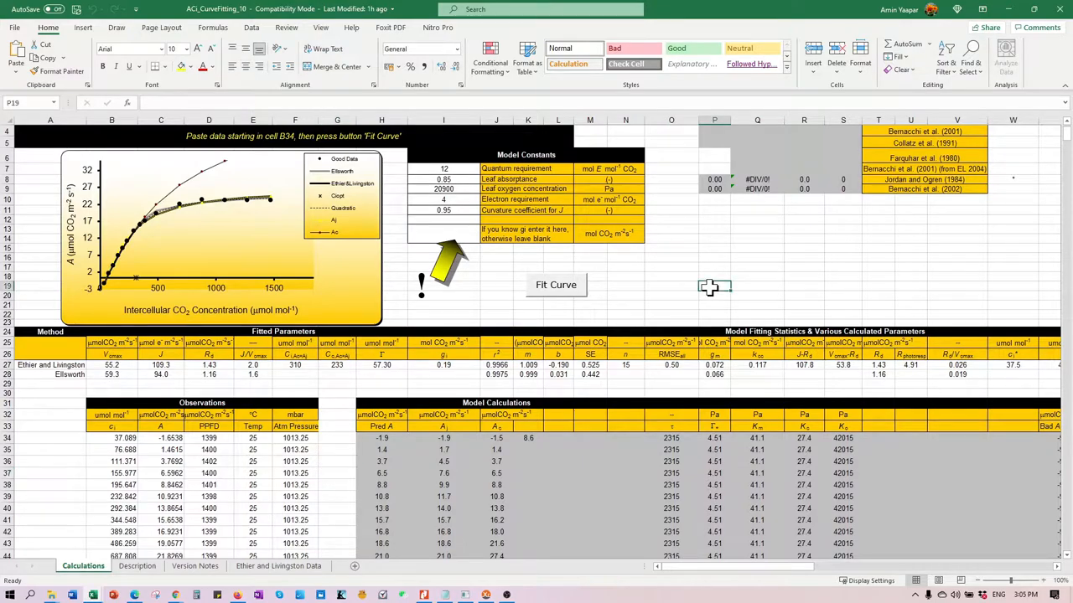
left_click(362, 27)
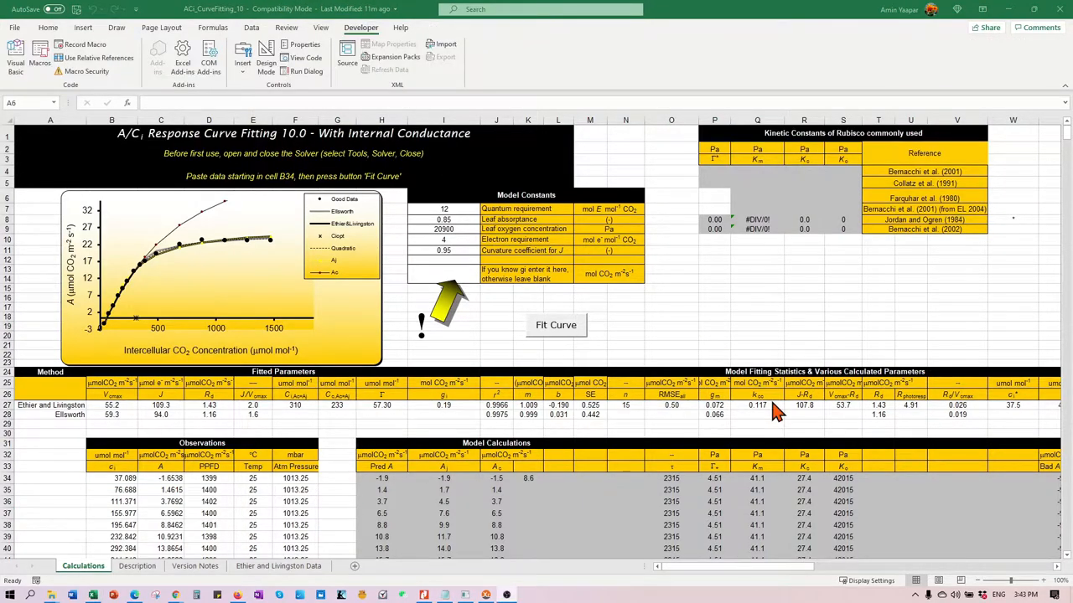
mouse_move(679, 295)
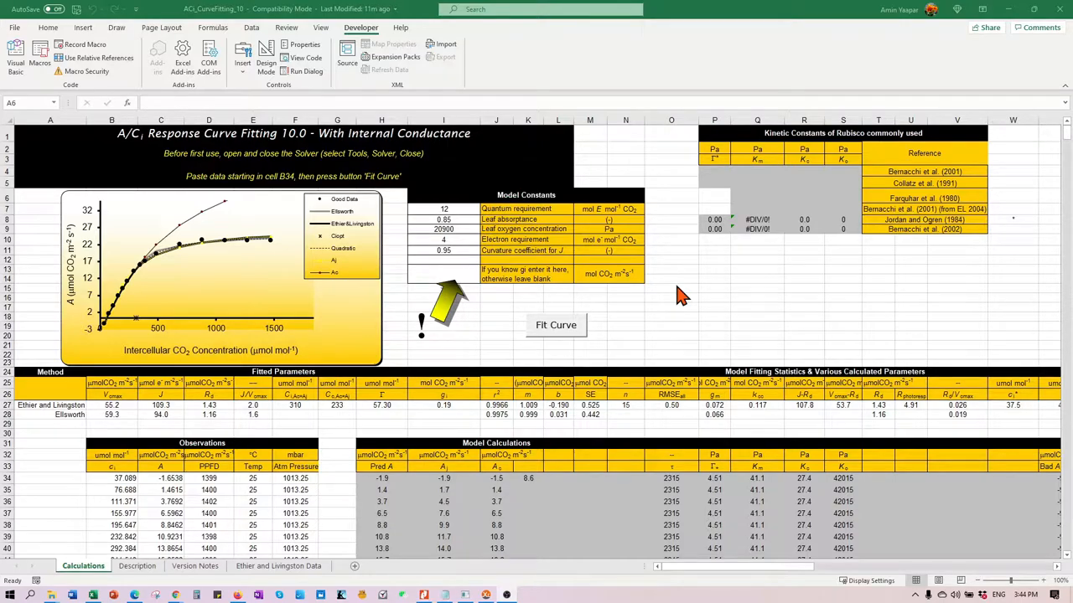
mouse_move(421, 360)
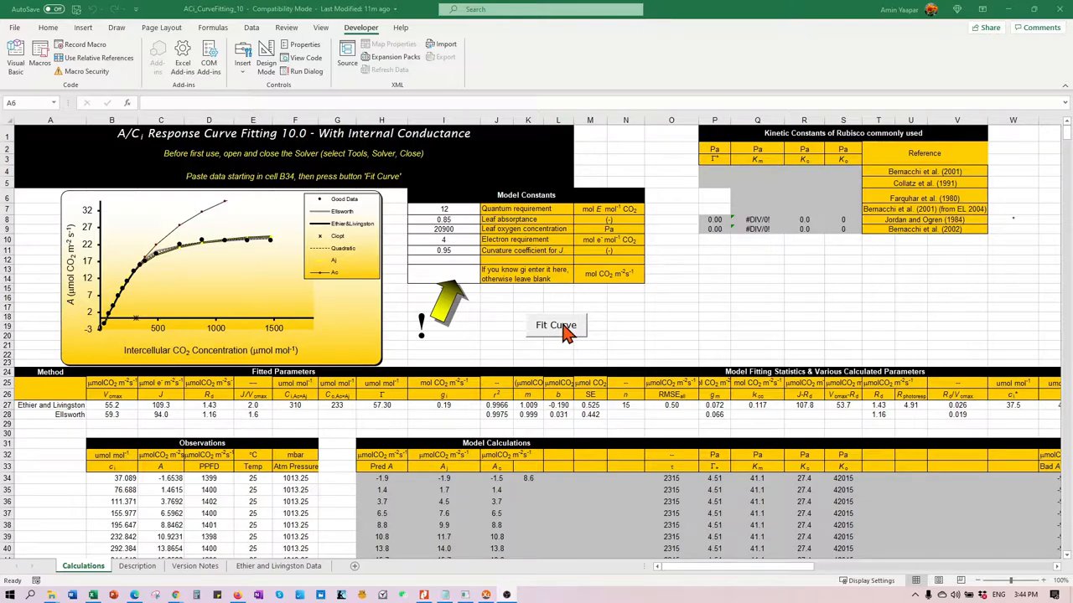
left_click(556, 325)
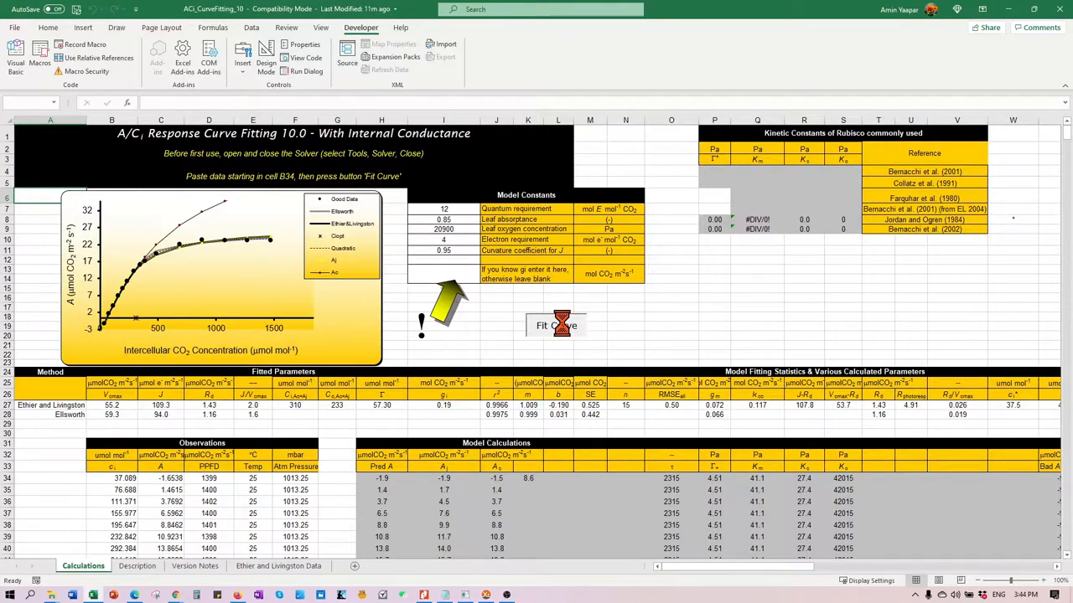
left_click(557, 325)
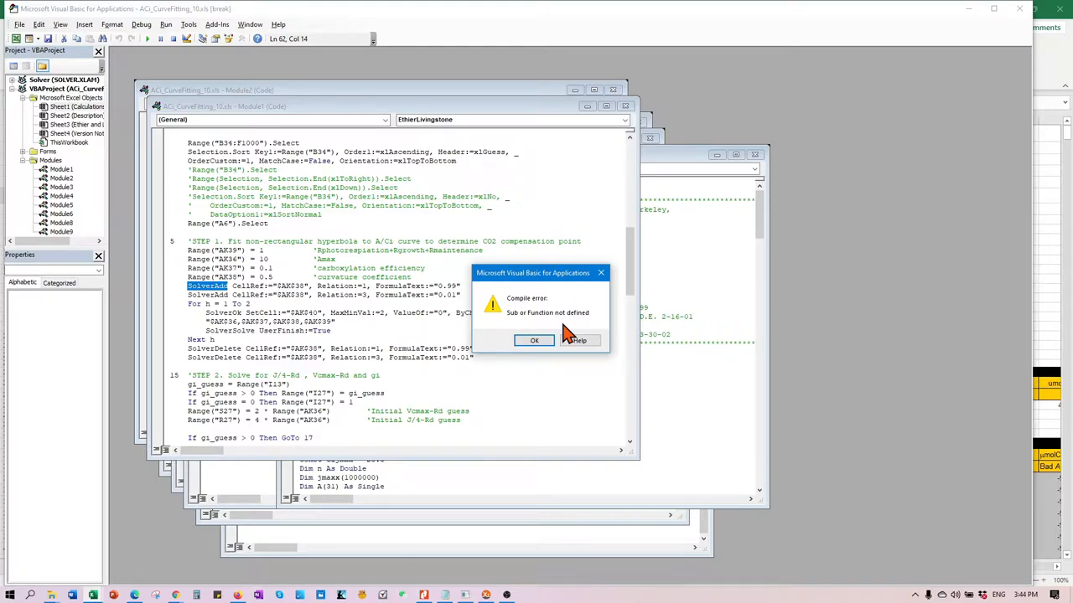
mouse_move(507, 289)
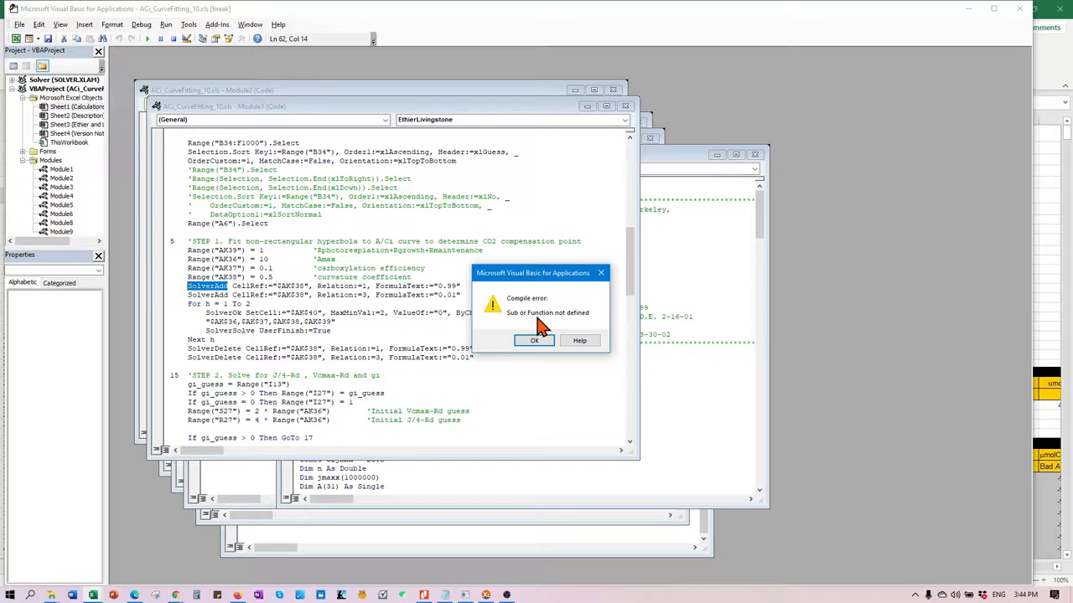
left_click(534, 340)
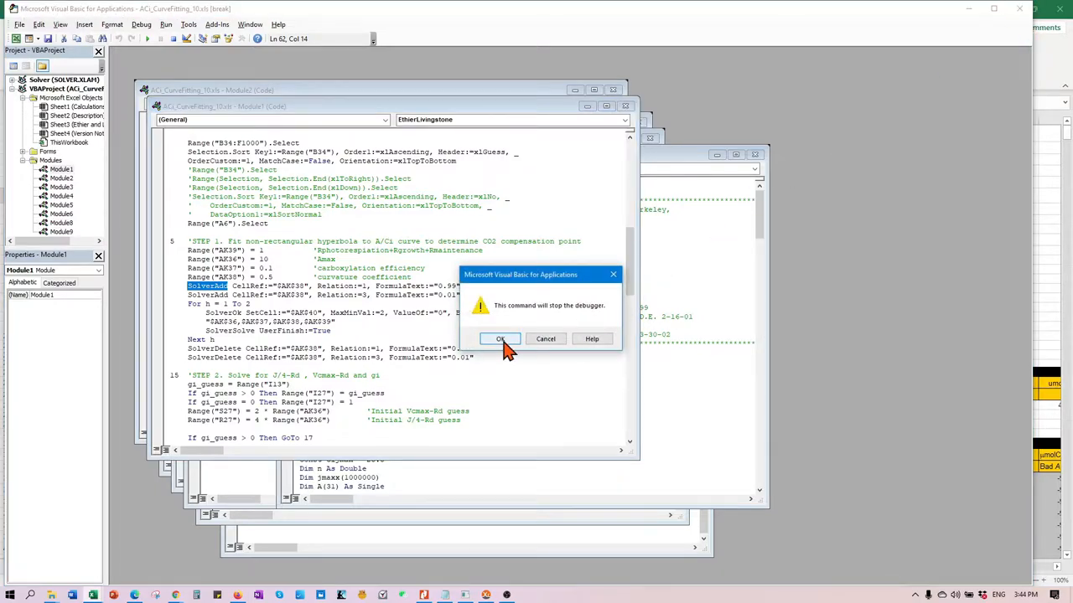
left_click(500, 339)
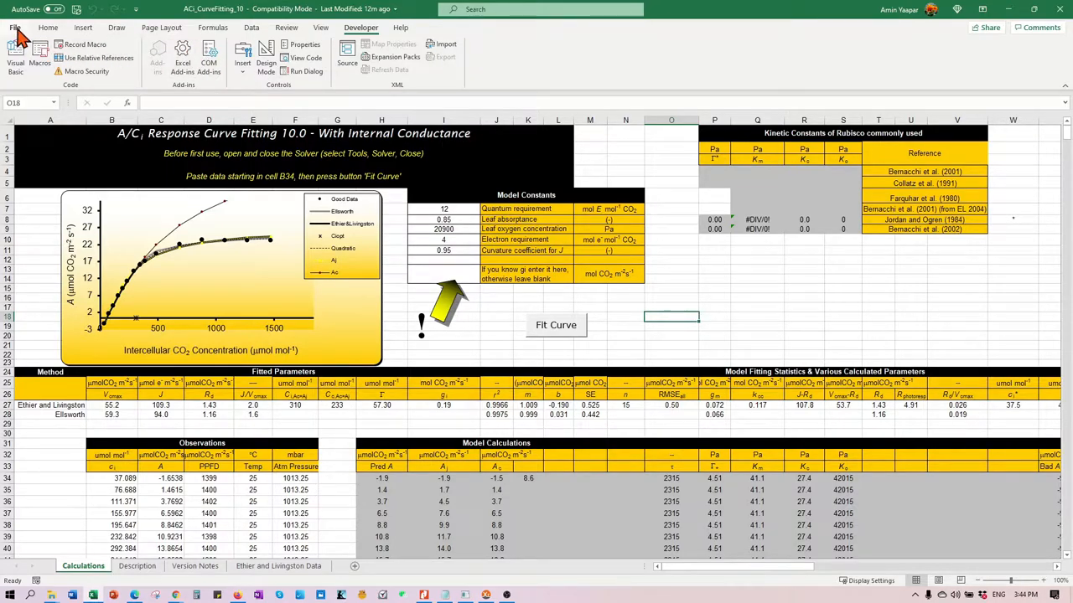
left_click(14, 27)
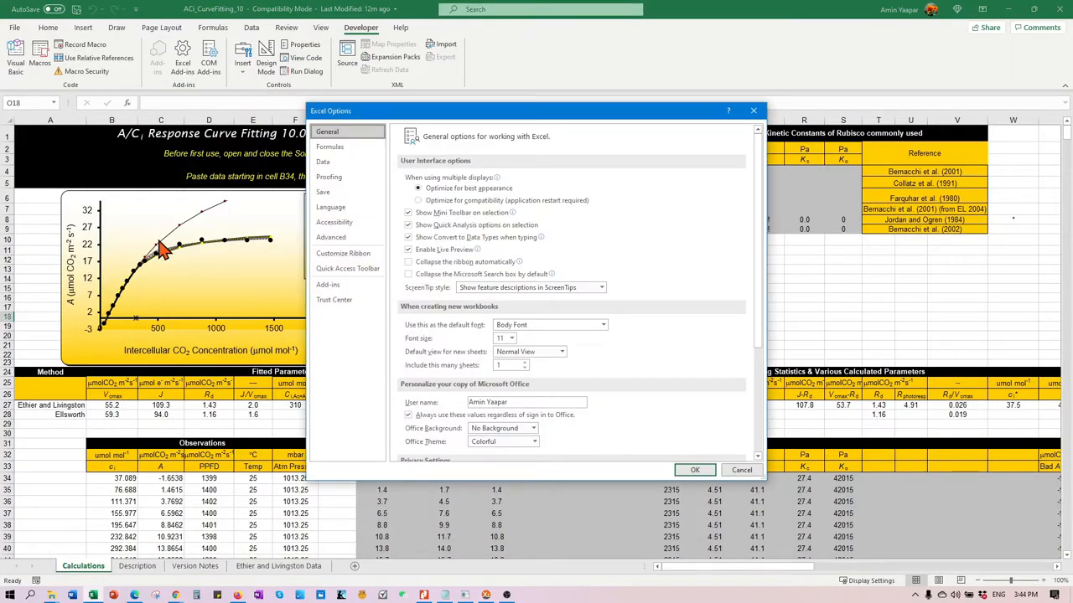
mouse_move(344, 285)
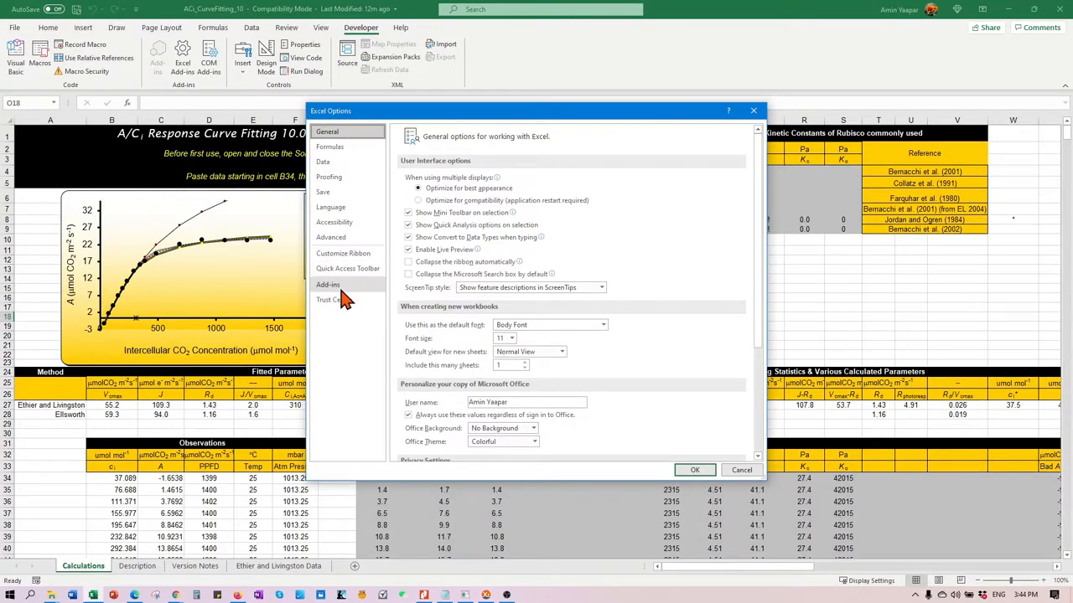
left_click(327, 284)
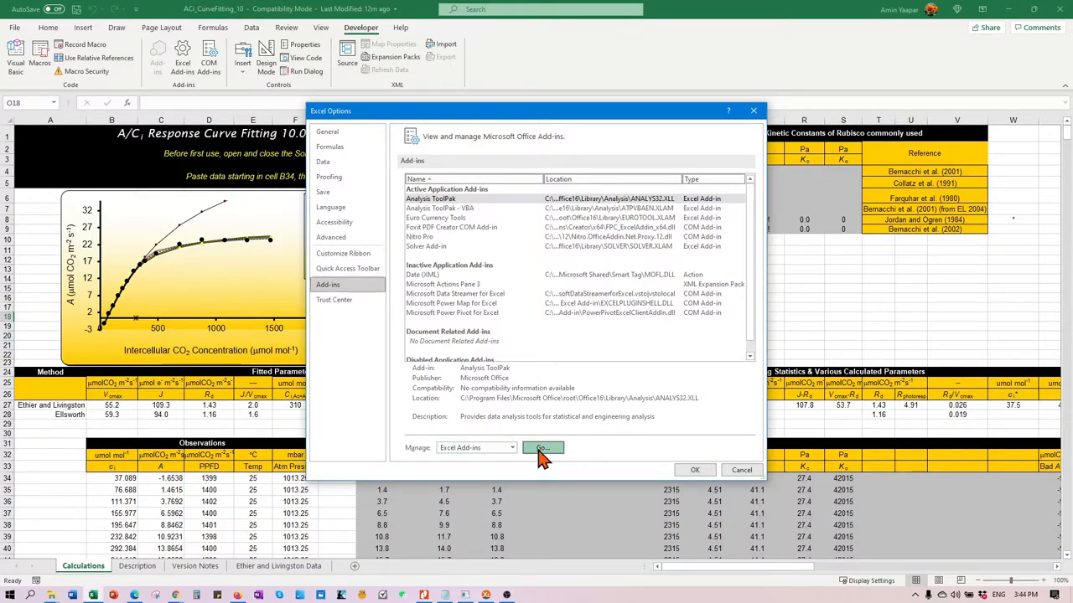
left_click(542, 447)
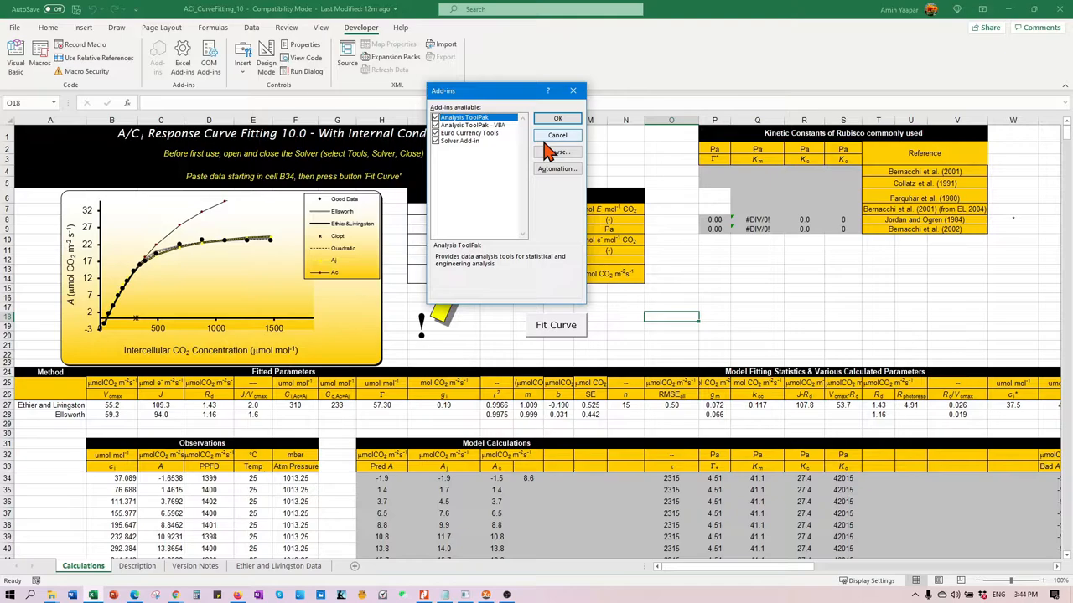
left_click(557, 118)
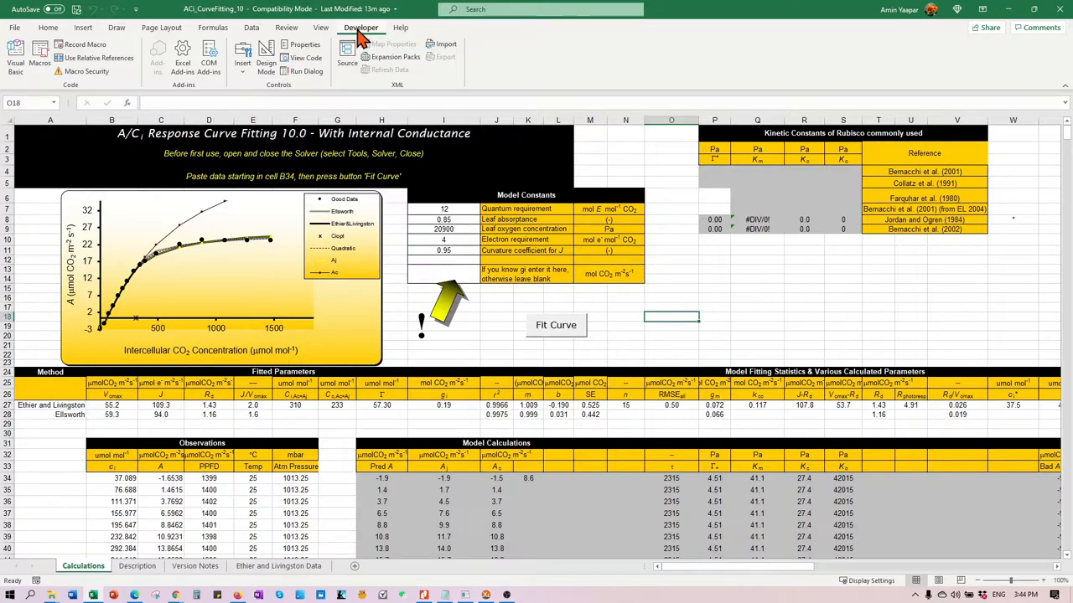
mouse_move(377, 38)
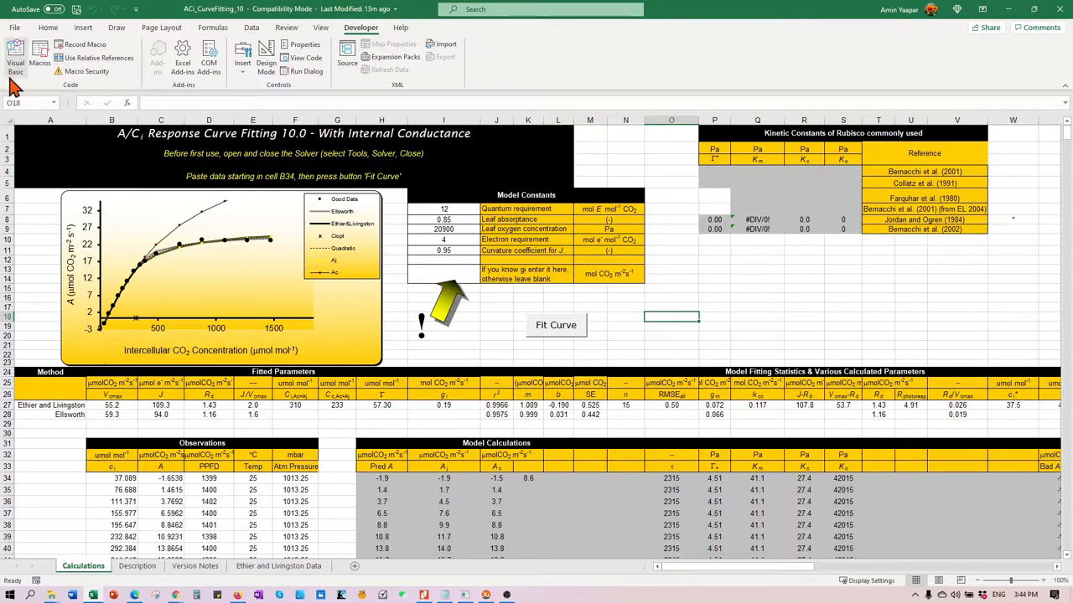
mouse_move(15, 59)
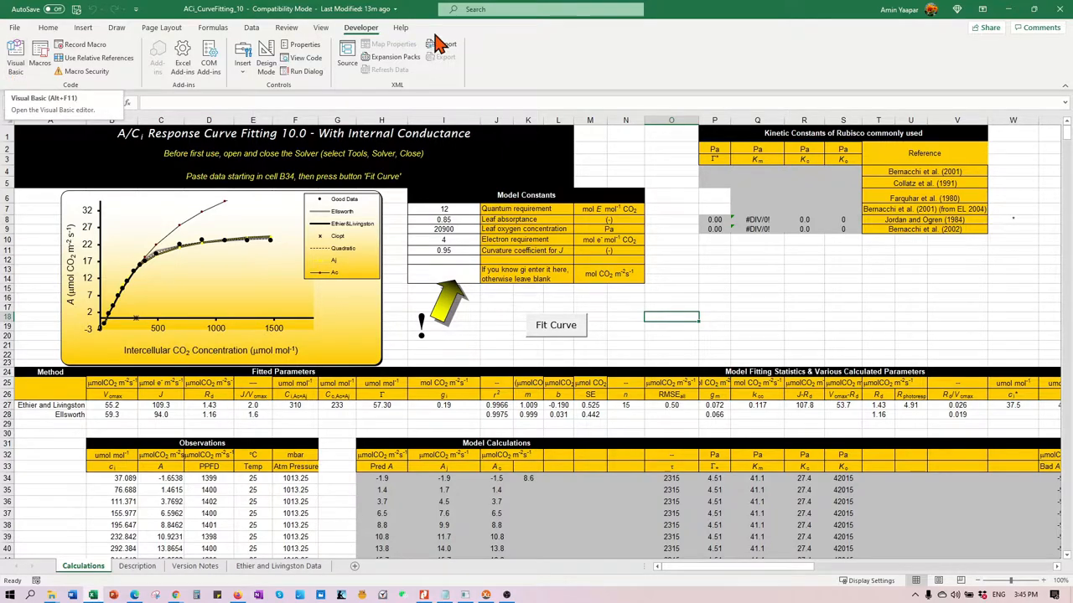
mouse_move(389, 45)
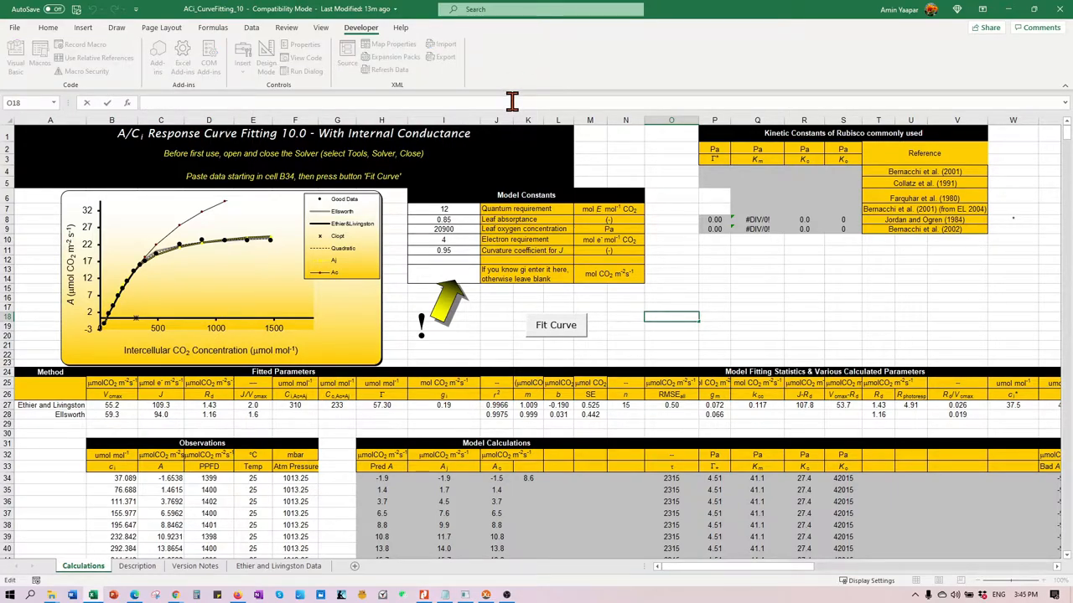
type("ALT")
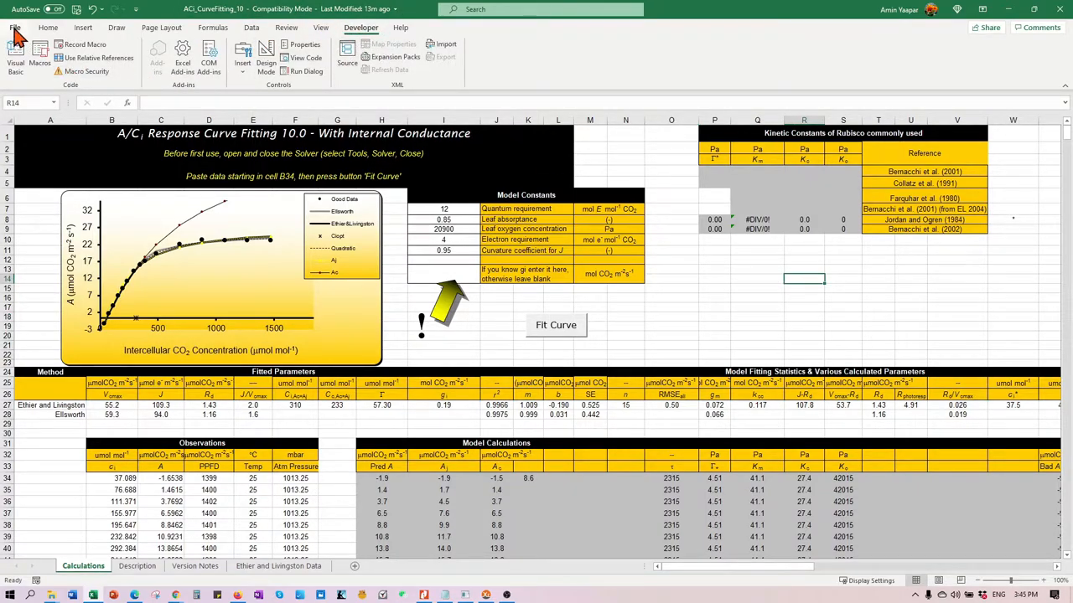
left_click(14, 28)
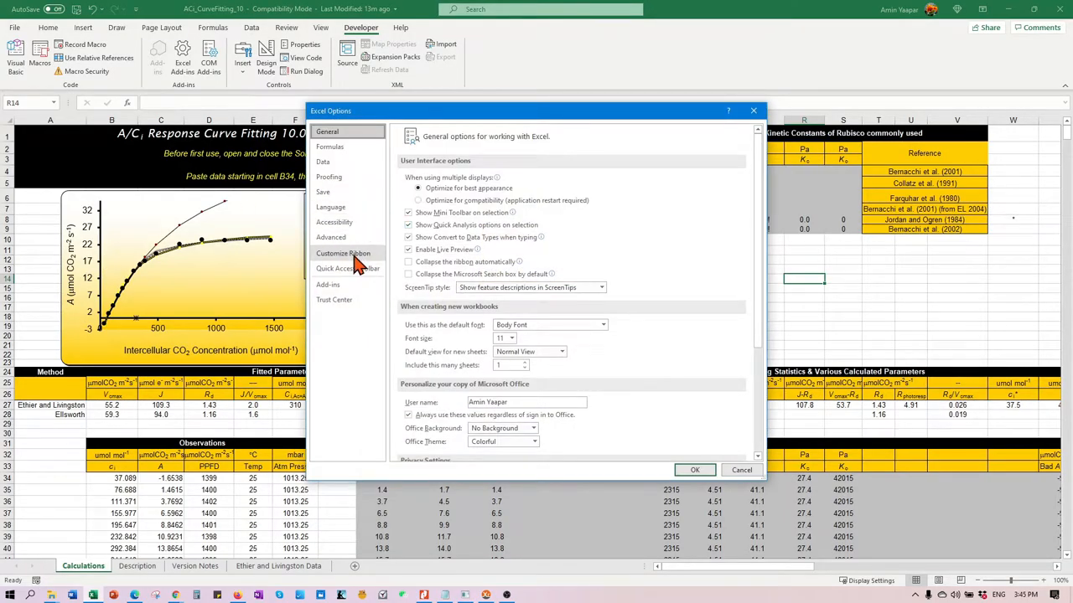
left_click(343, 253)
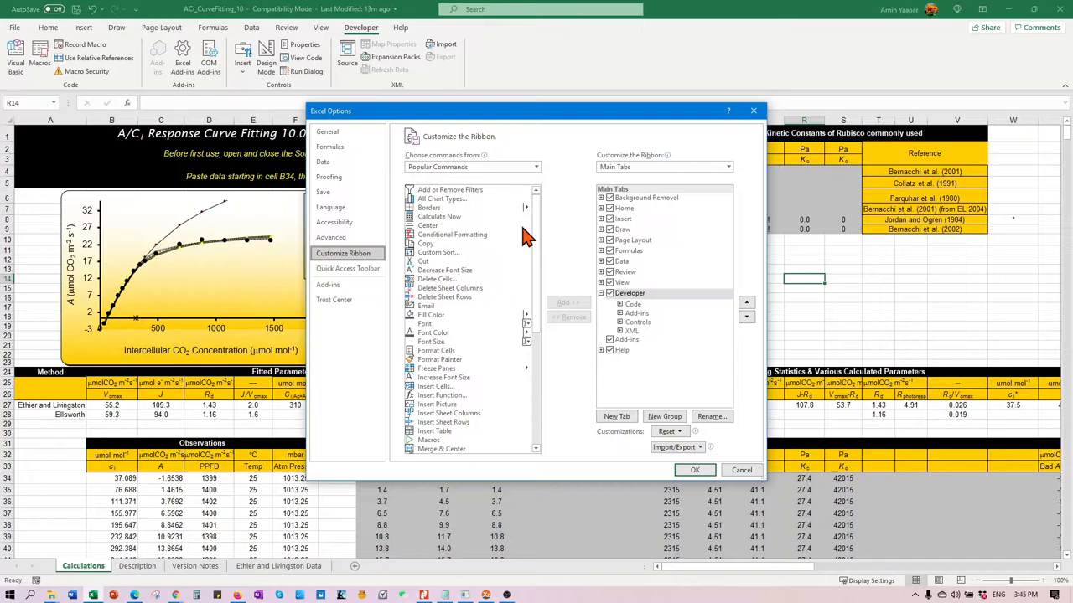
mouse_move(711, 203)
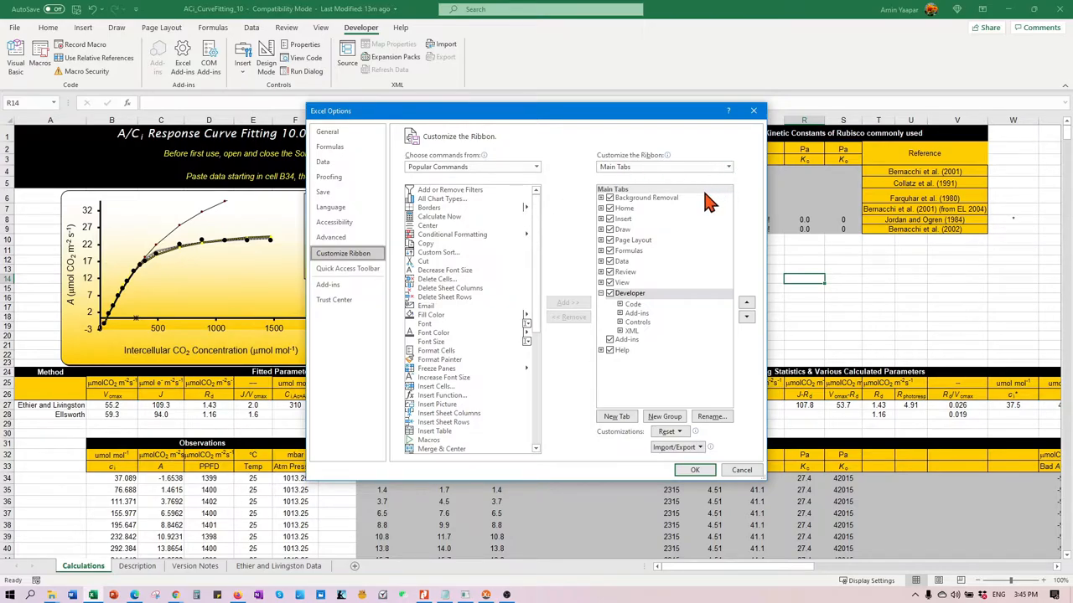
mouse_move(631, 215)
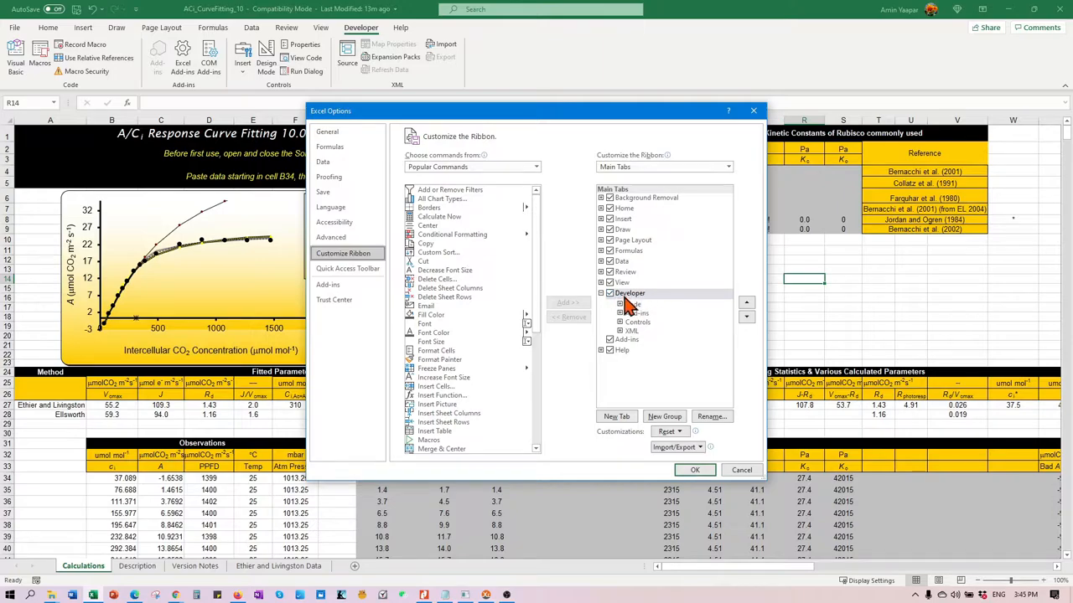
left_click(629, 292)
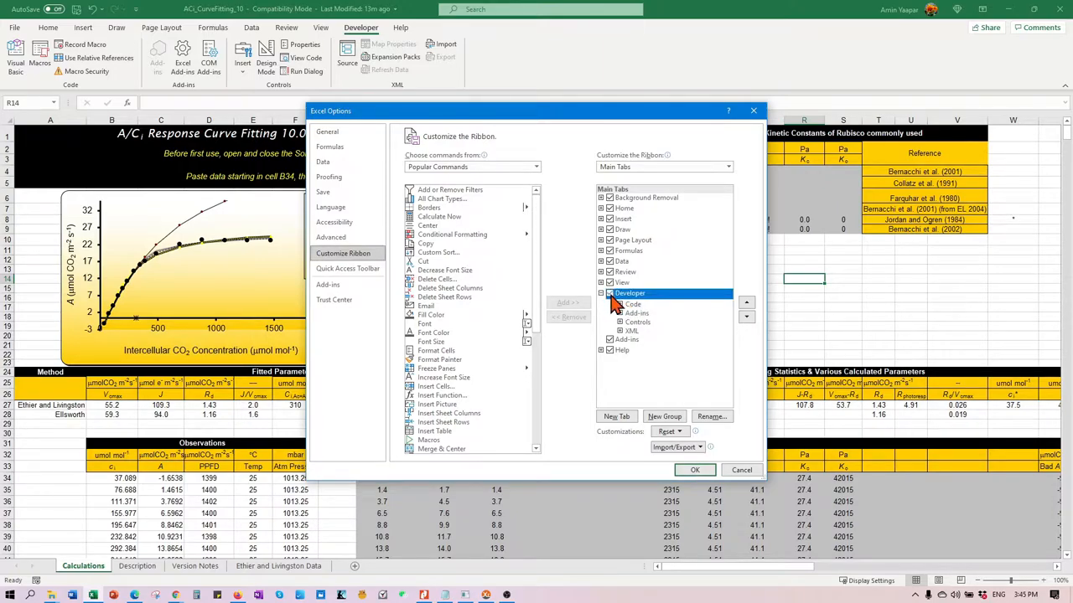
left_click(694, 469)
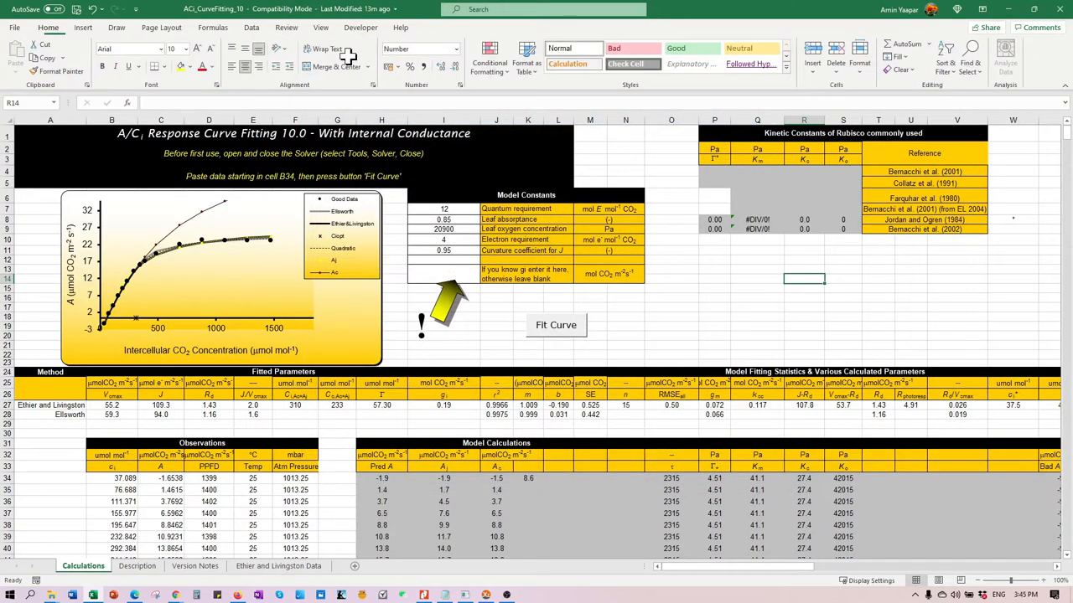
left_click(360, 27)
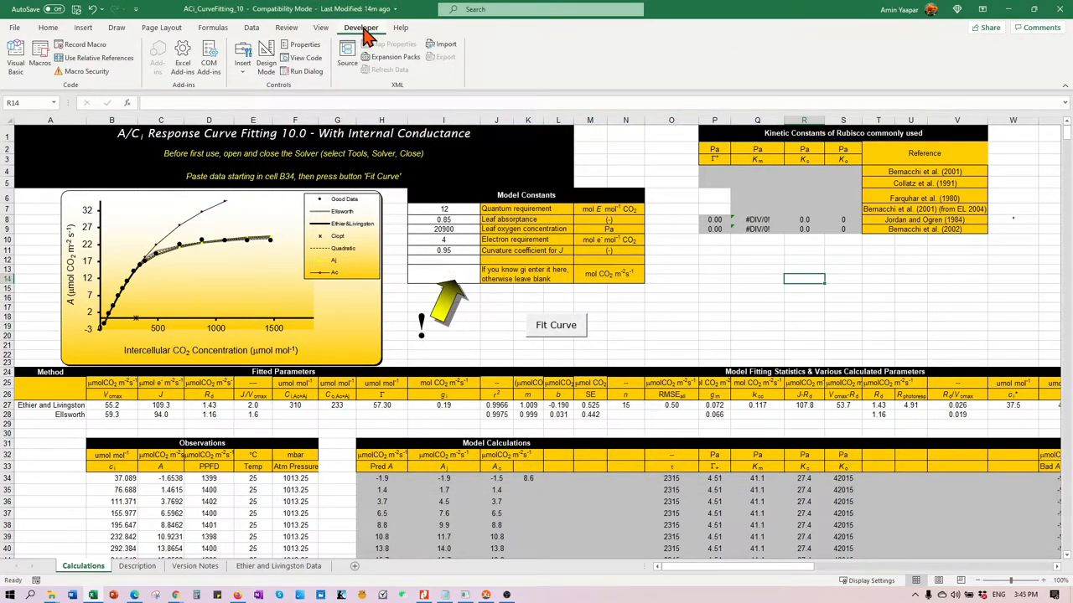
In the macro editor's Tools > References, tick the Solver library and confirm.
left_click(555, 325)
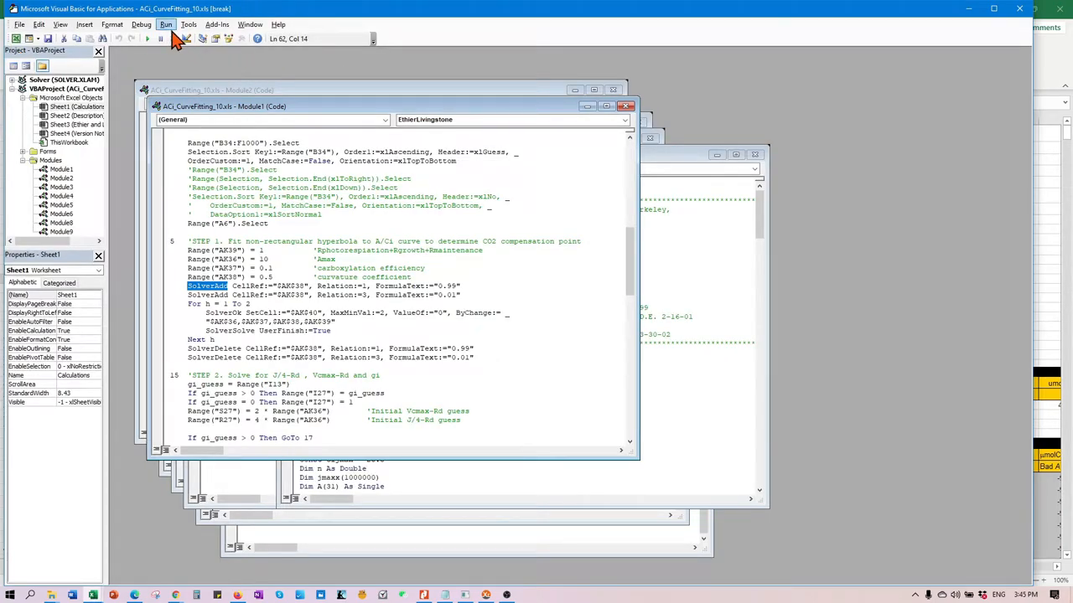
left_click(166, 23)
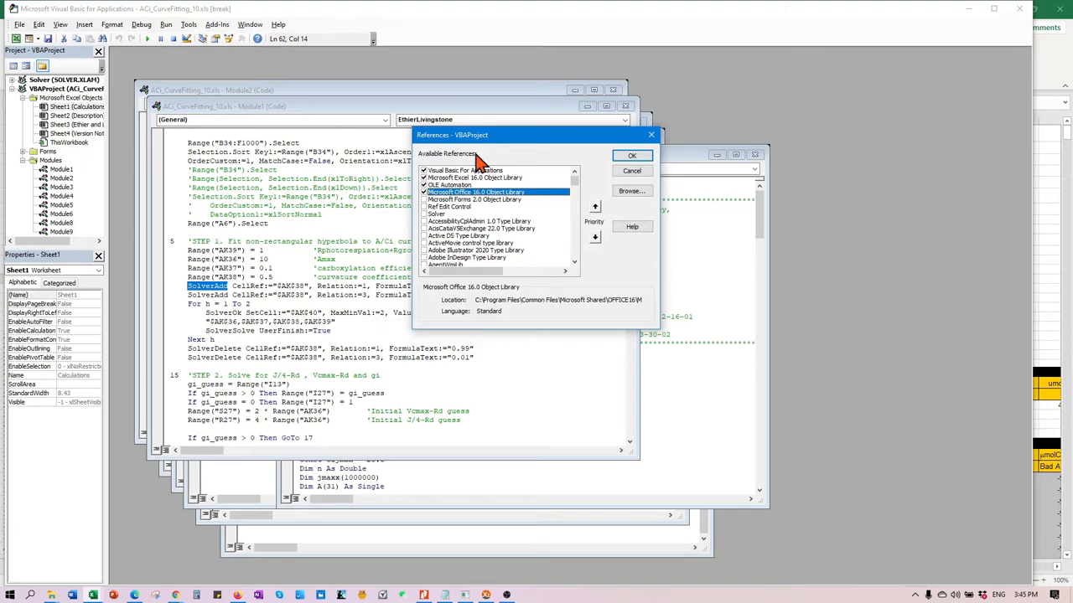
mouse_move(521, 232)
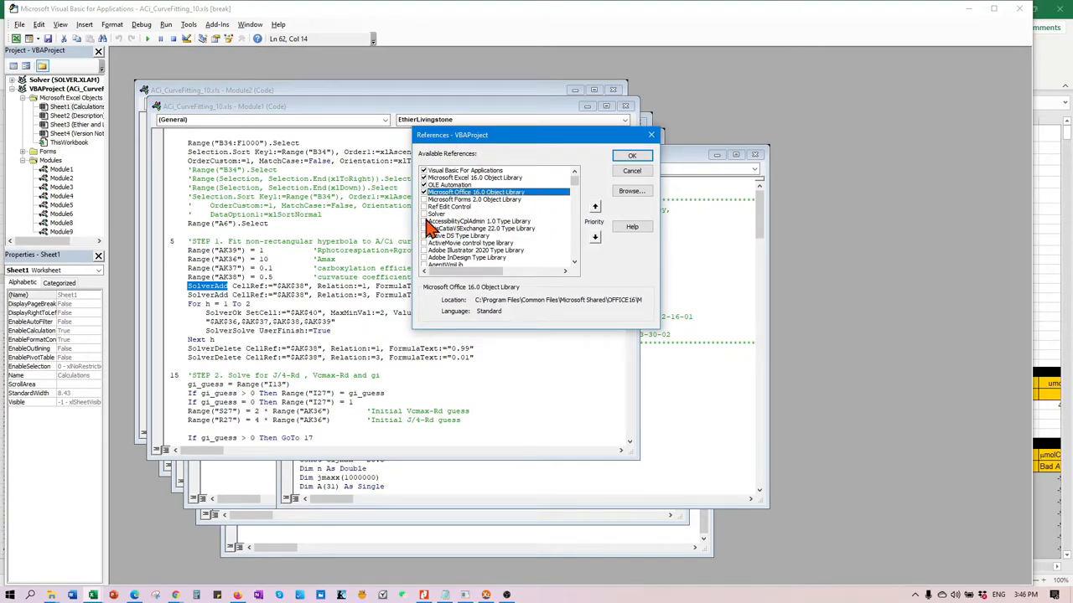
left_click(432, 214)
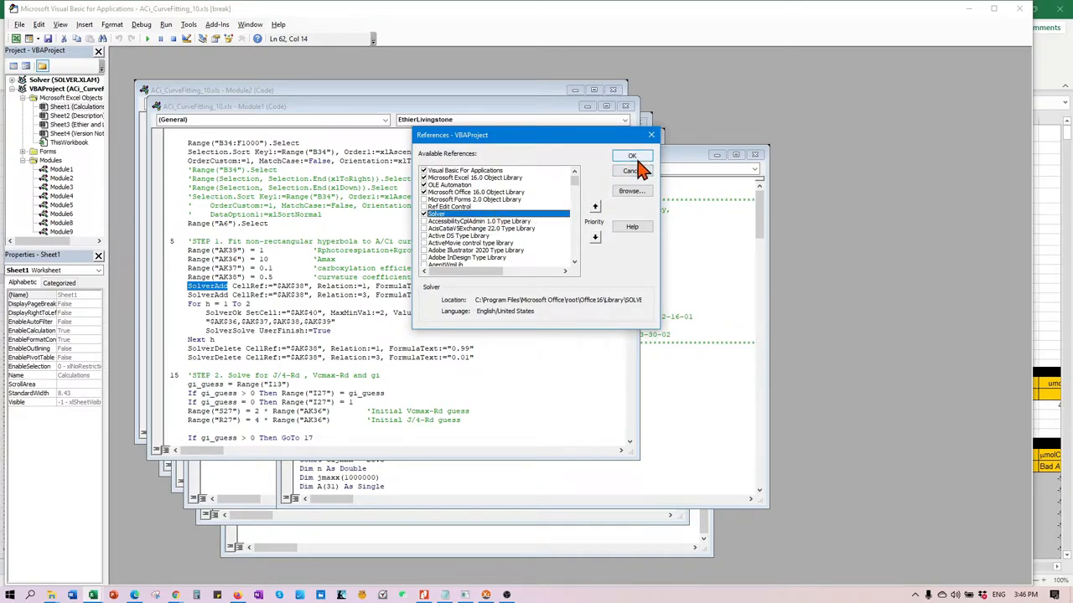
left_click(632, 156)
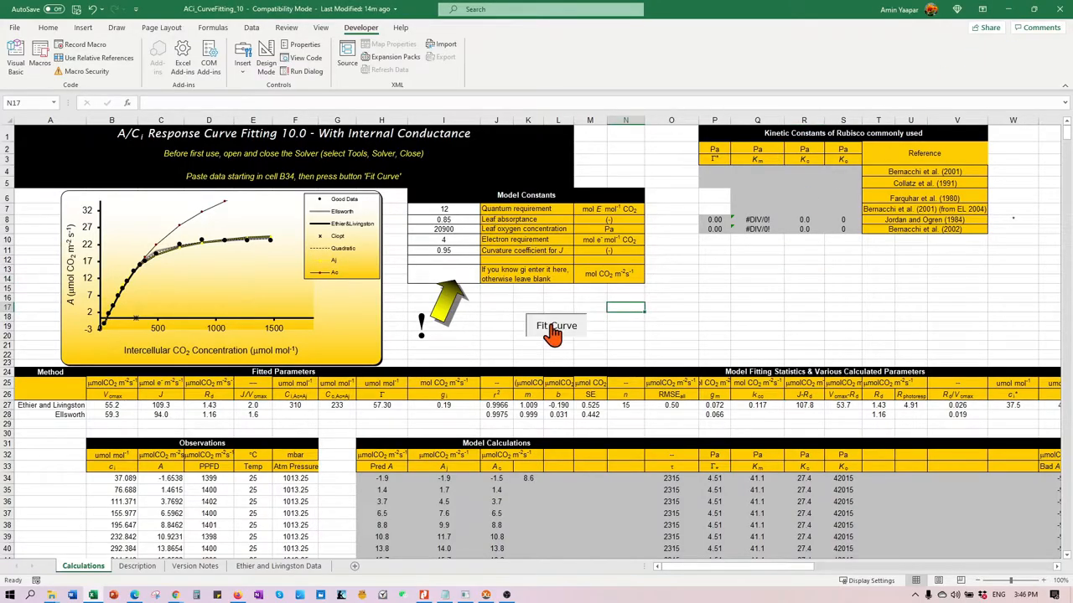
Run Fit Curve through Solver to recompute the Ethier and Livingston fitted parameters.
left_click(556, 326)
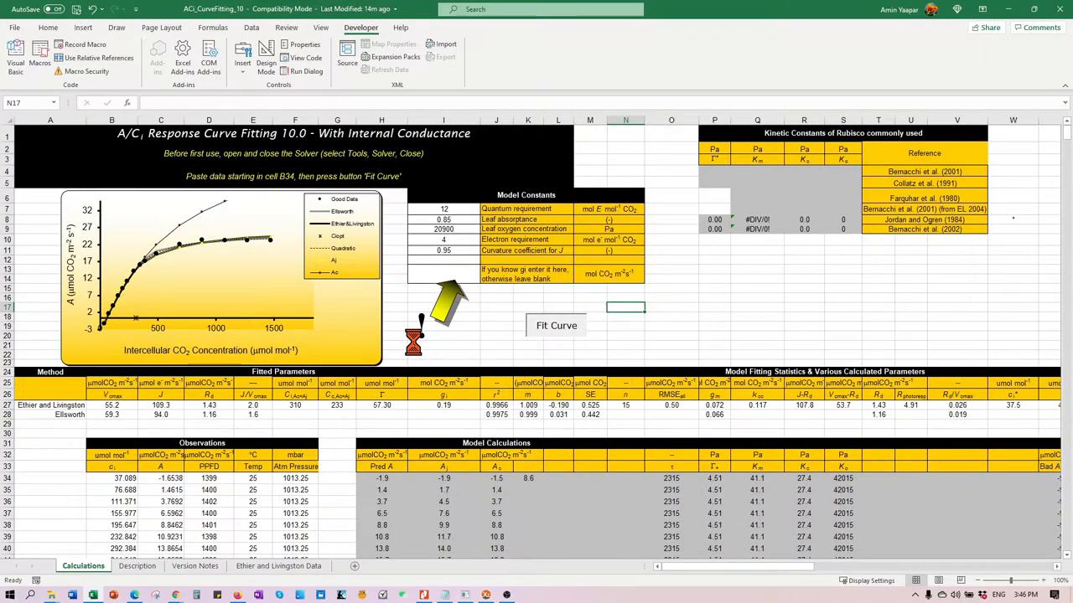
left_click(556, 325)
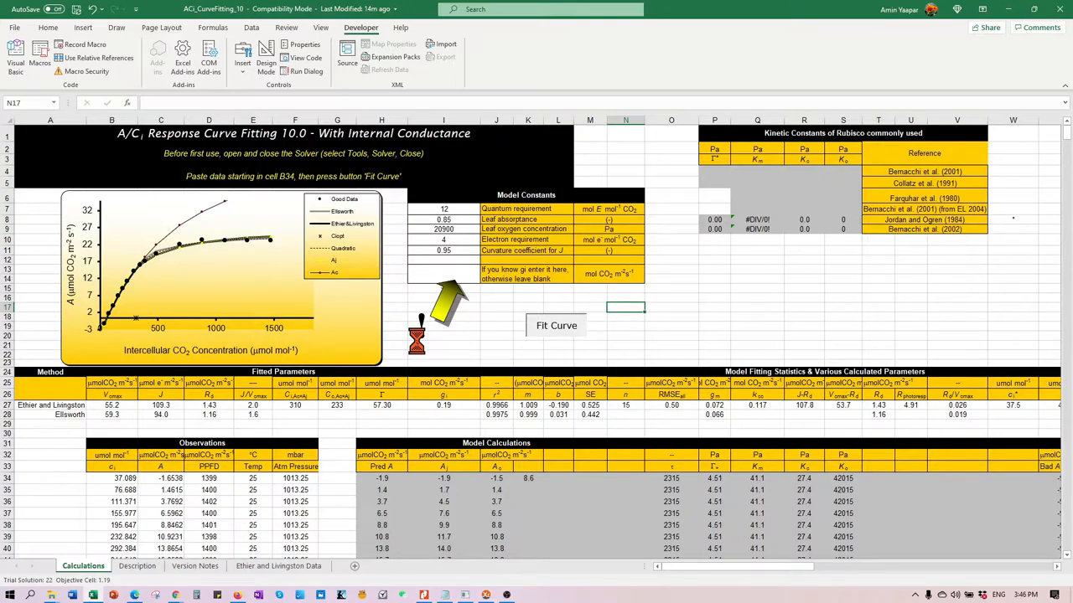
left_click(556, 325)
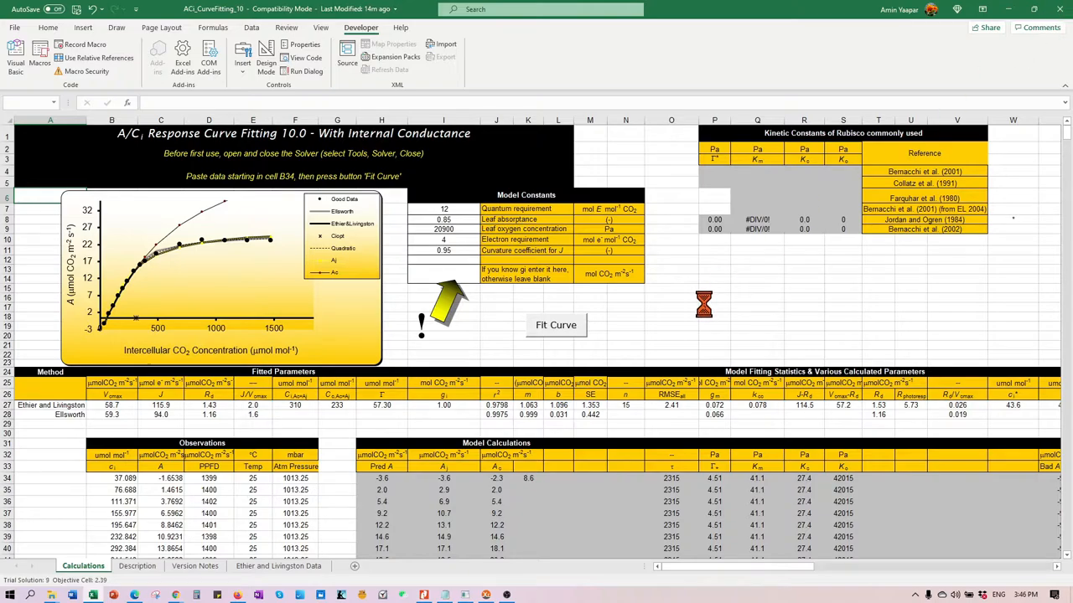
left_click(556, 325)
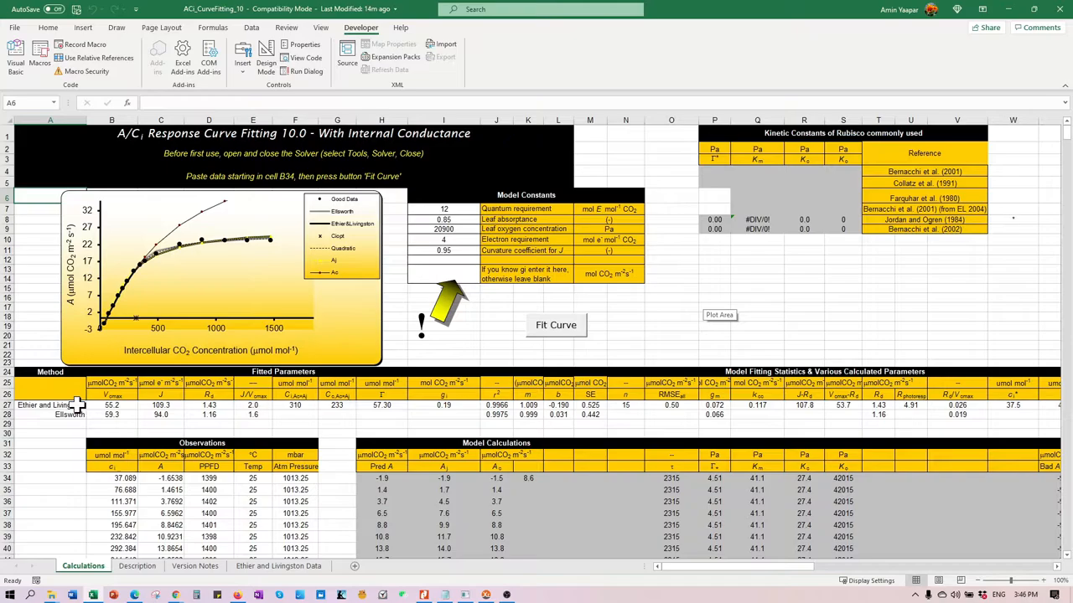
scroll("down", 3)
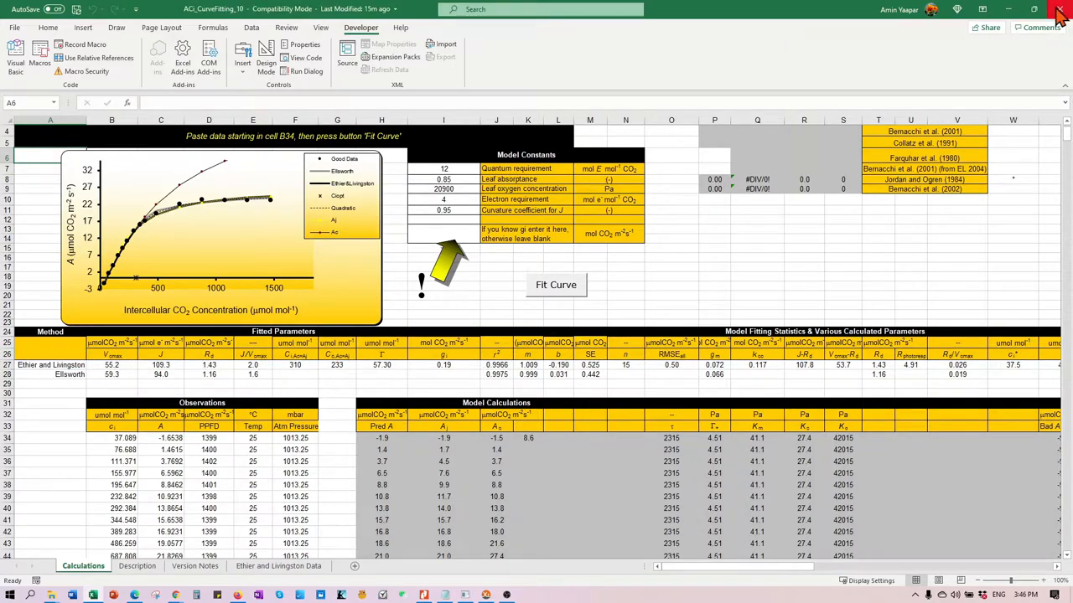
Close the workbook, re-download A/Ci Curve Fitting 10.0.xls from LandFlux, and open it.
left_click(1059, 10)
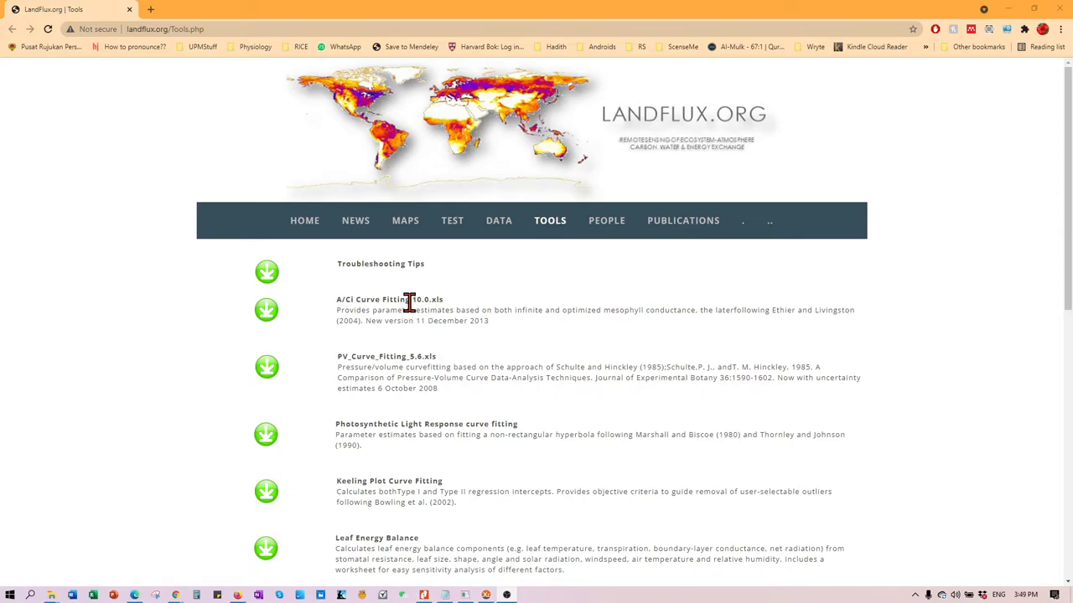
mouse_move(265, 313)
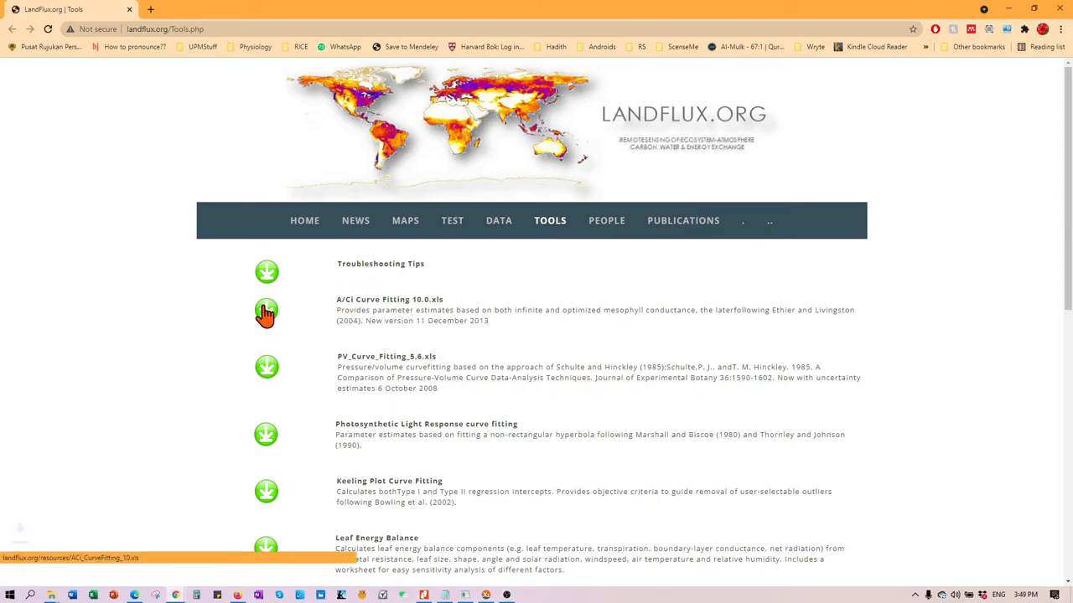
left_click(265, 311)
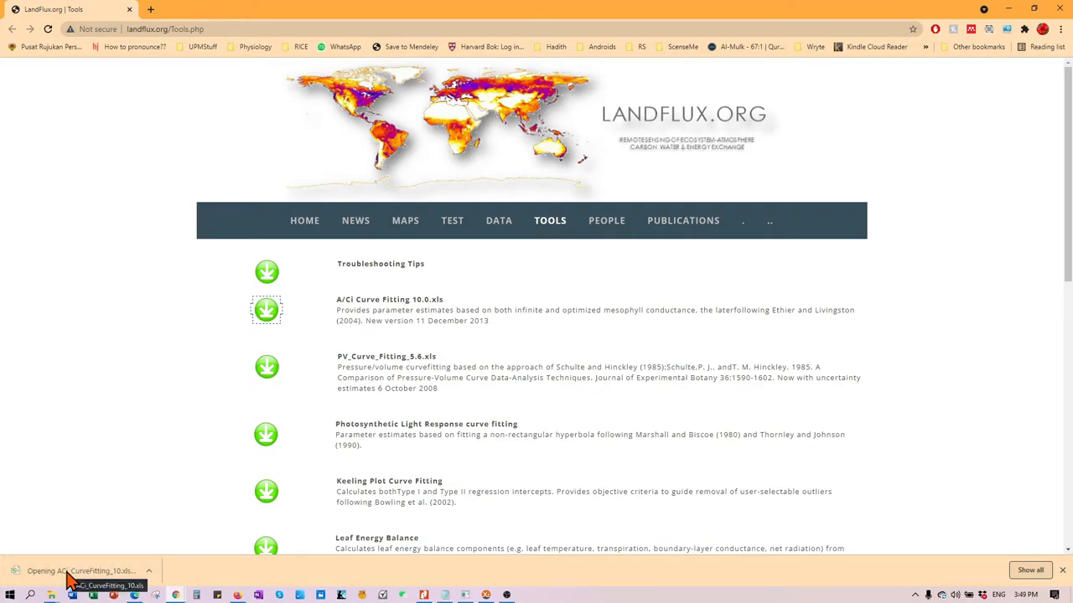
left_click(80, 571)
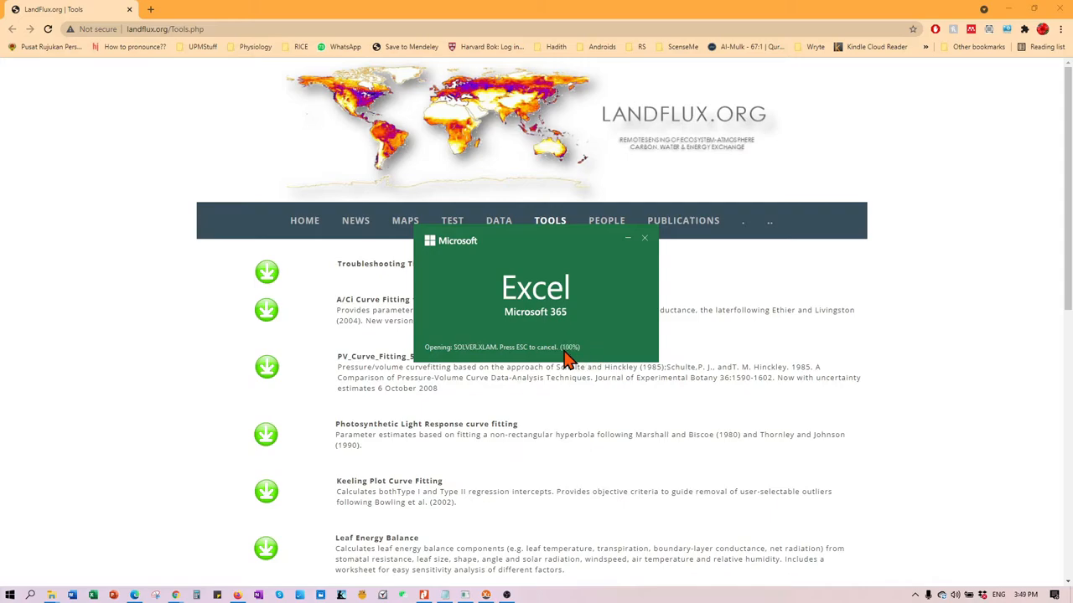
mouse_move(585, 360)
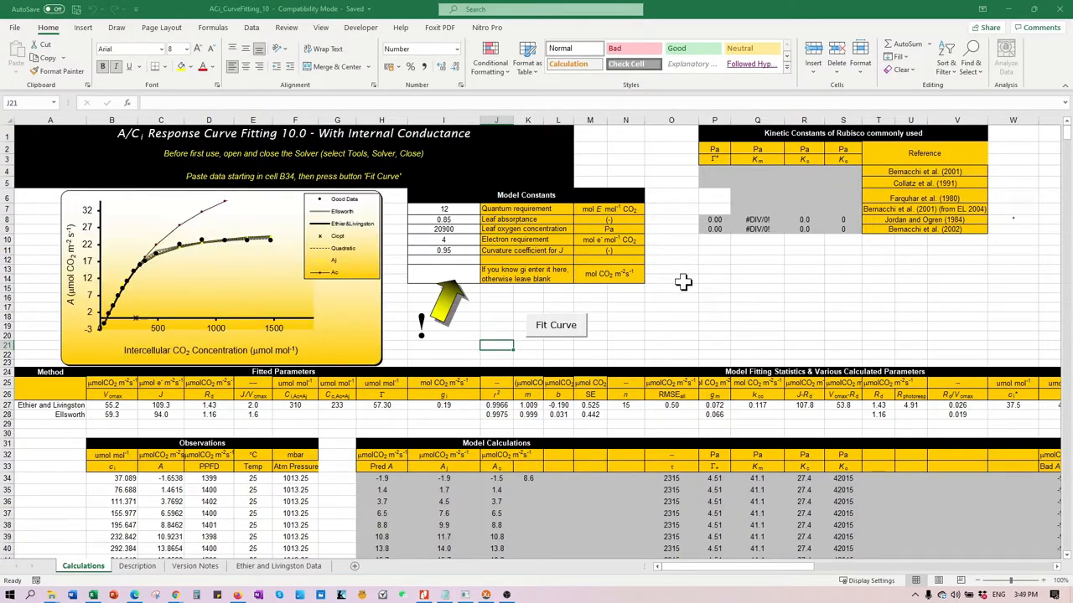
Run Fit Curve, dismiss the missing-library error, and stop the debugger to reach References.
left_click(555, 325)
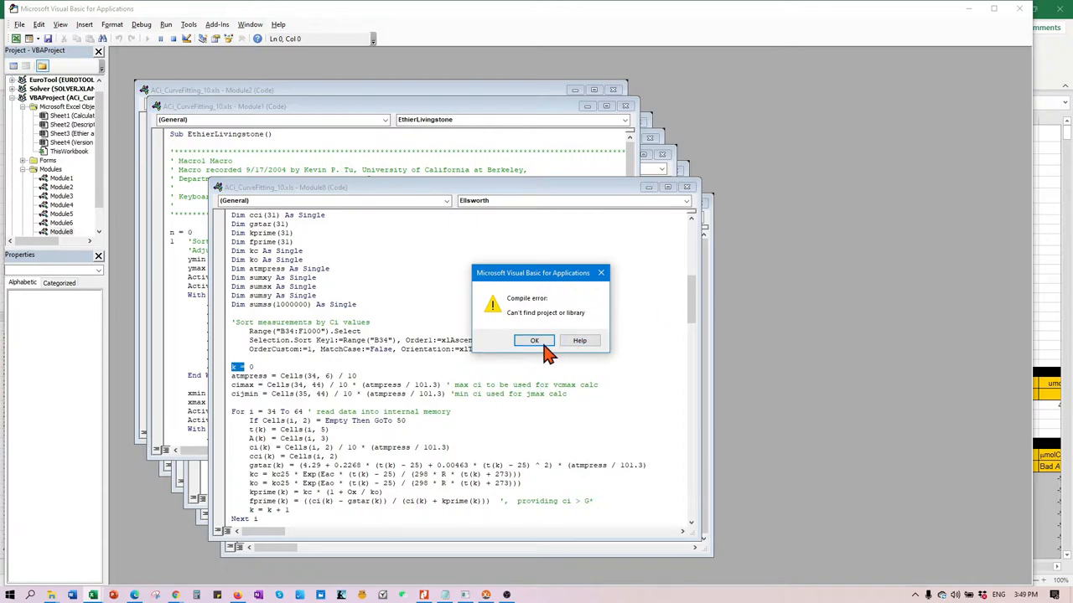
left_click(534, 341)
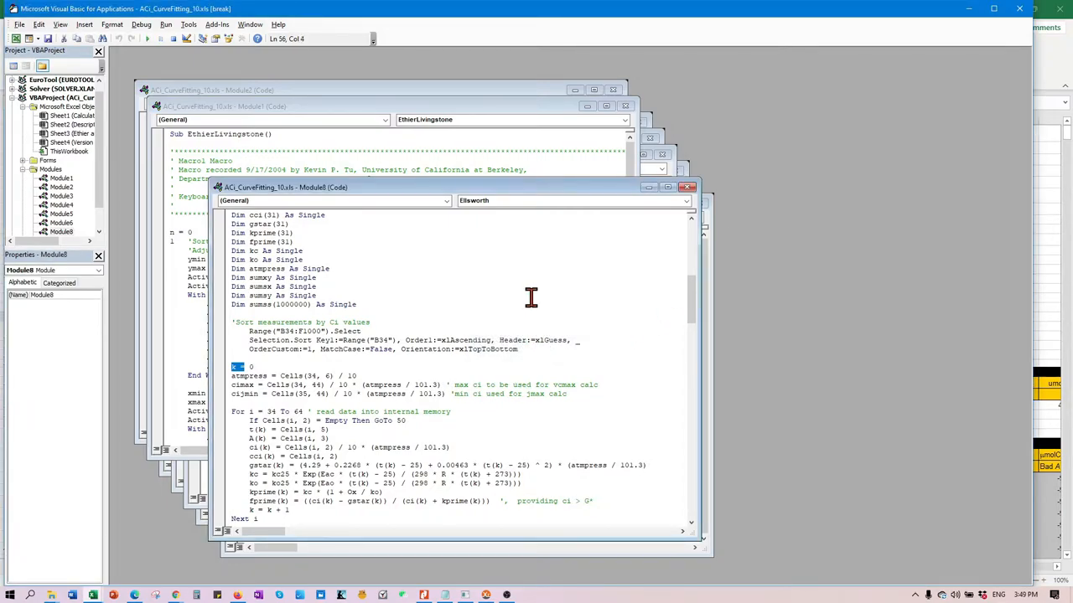
left_click(140, 23)
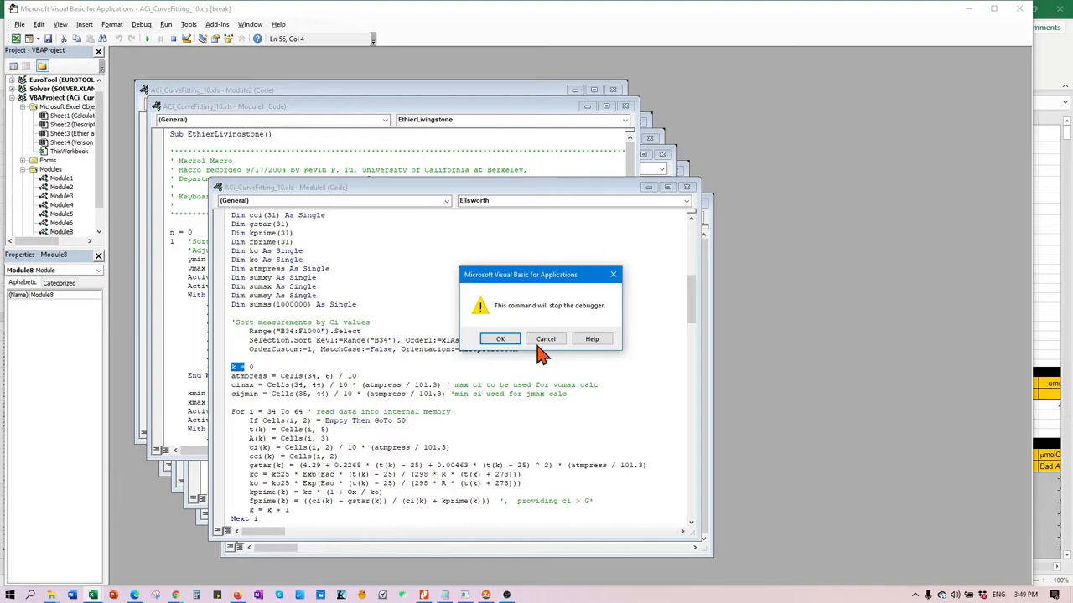
left_click(500, 338)
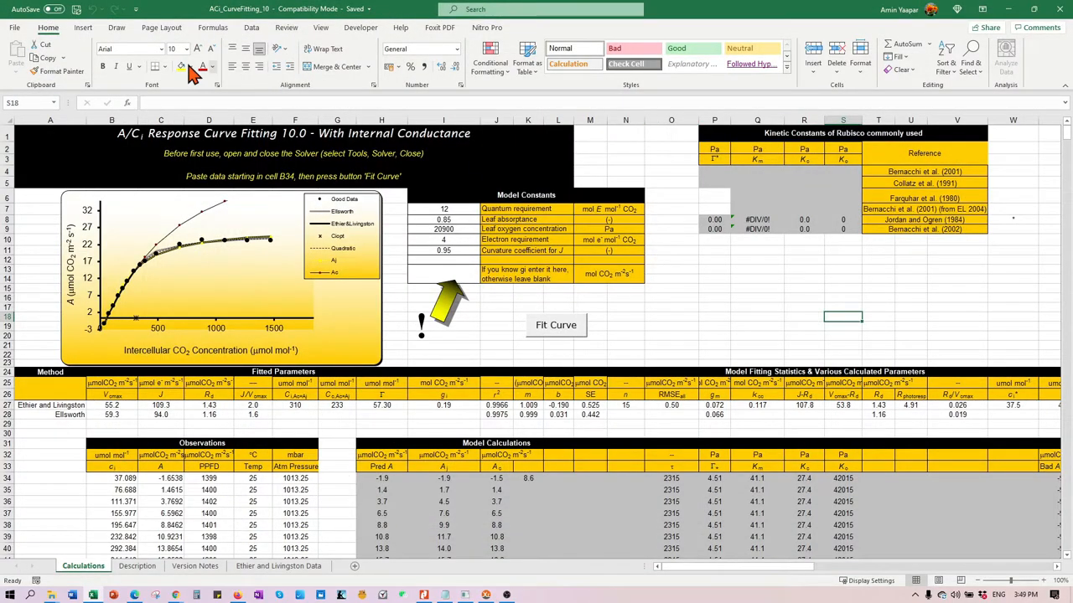
left_click(556, 326)
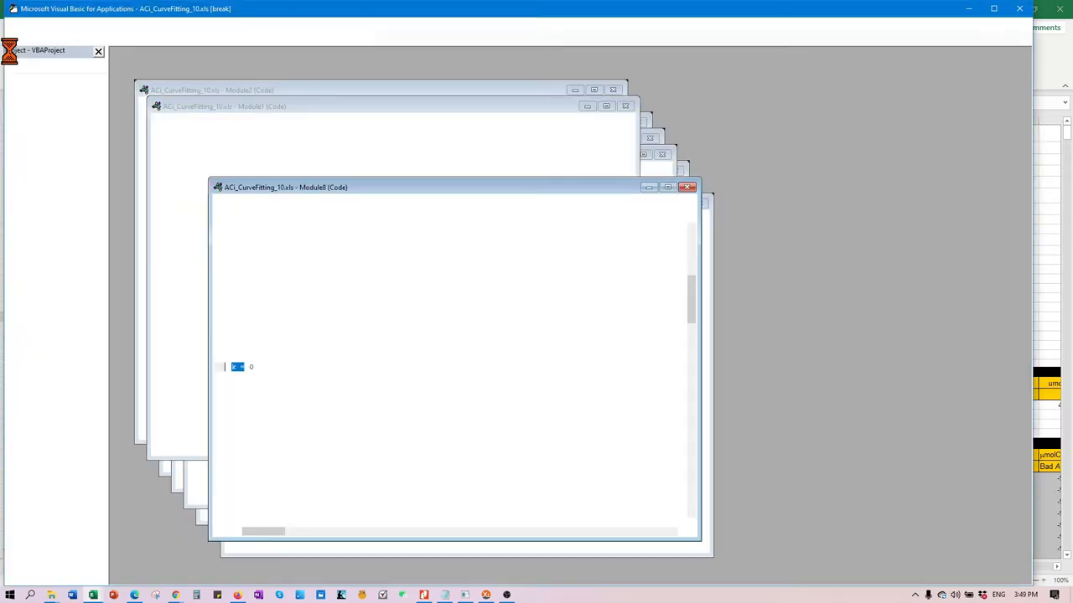
left_click(189, 25)
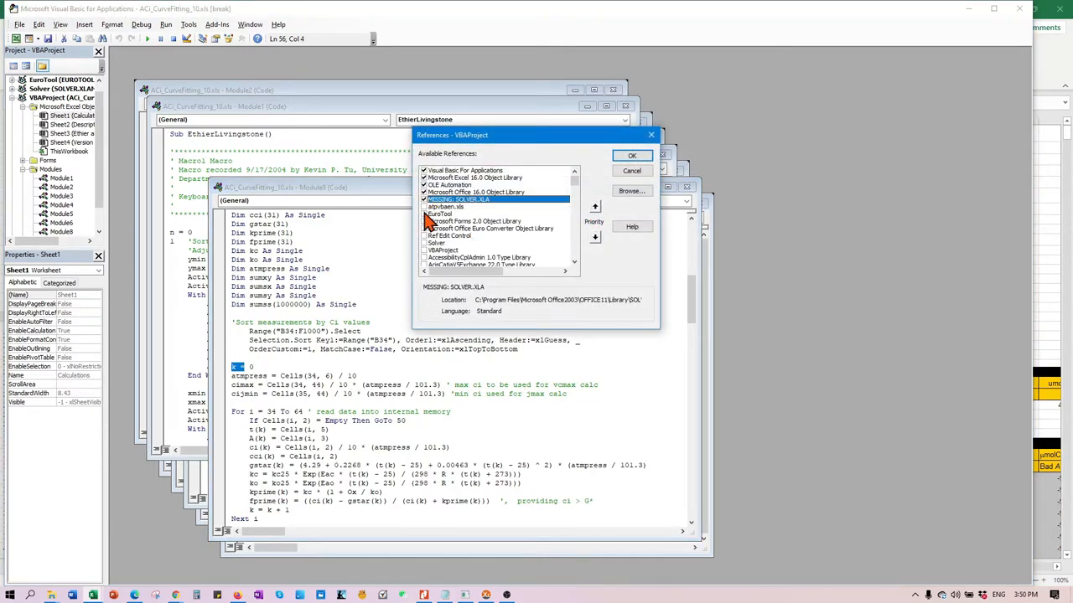
mouse_move(457, 214)
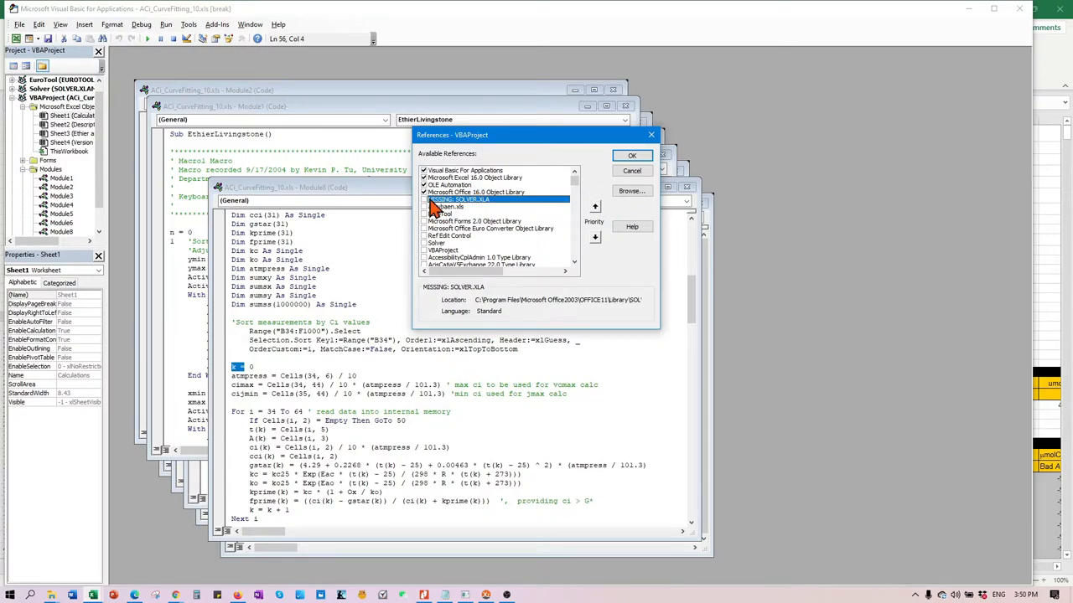
Untick the MISSING: SOLVER.XLA reference.
left_click(453, 243)
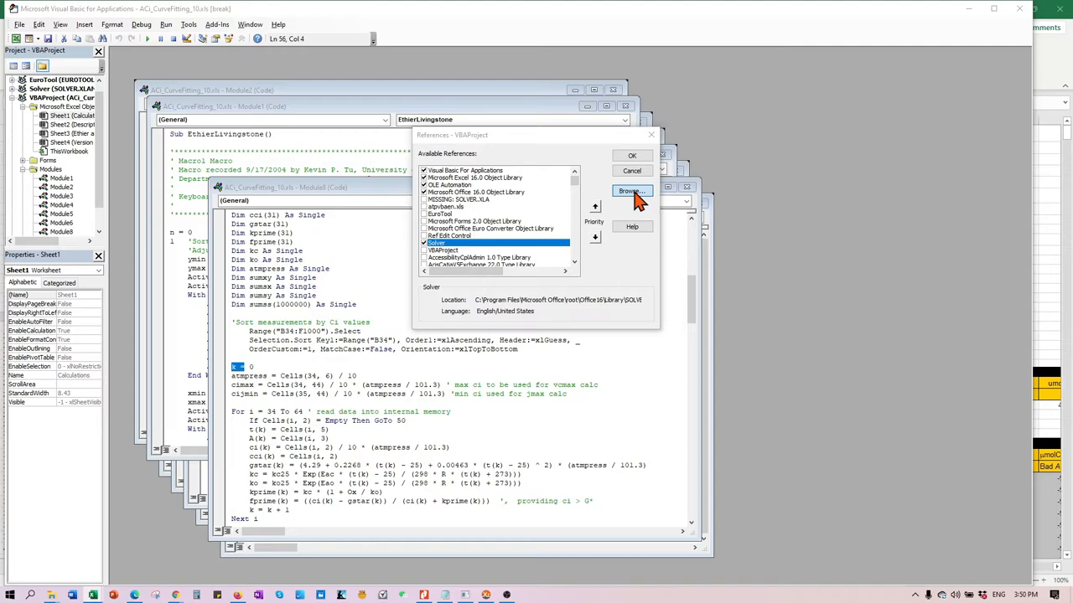
Browse to Office16\Library\SOLVER, show All Files (*.*), and add the SOLVER file.
left_click(631, 191)
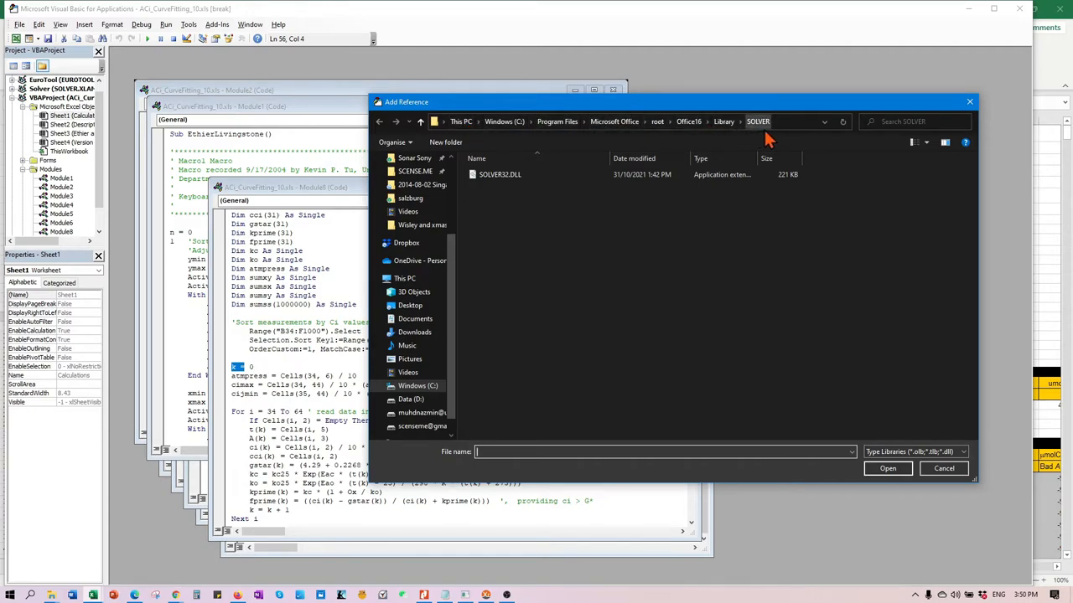
mouse_move(519, 259)
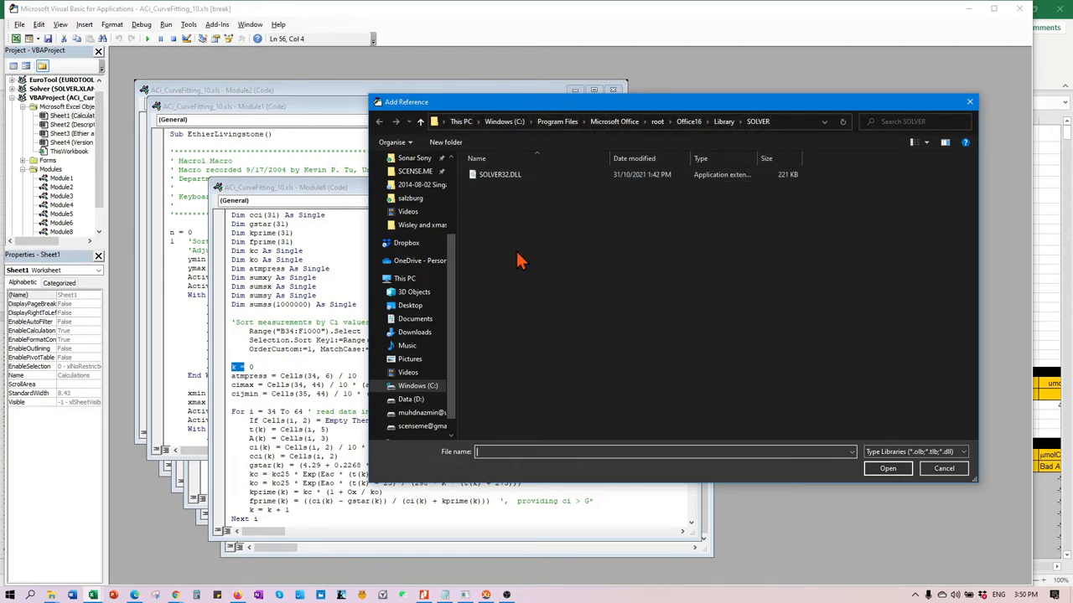
left_click(962, 452)
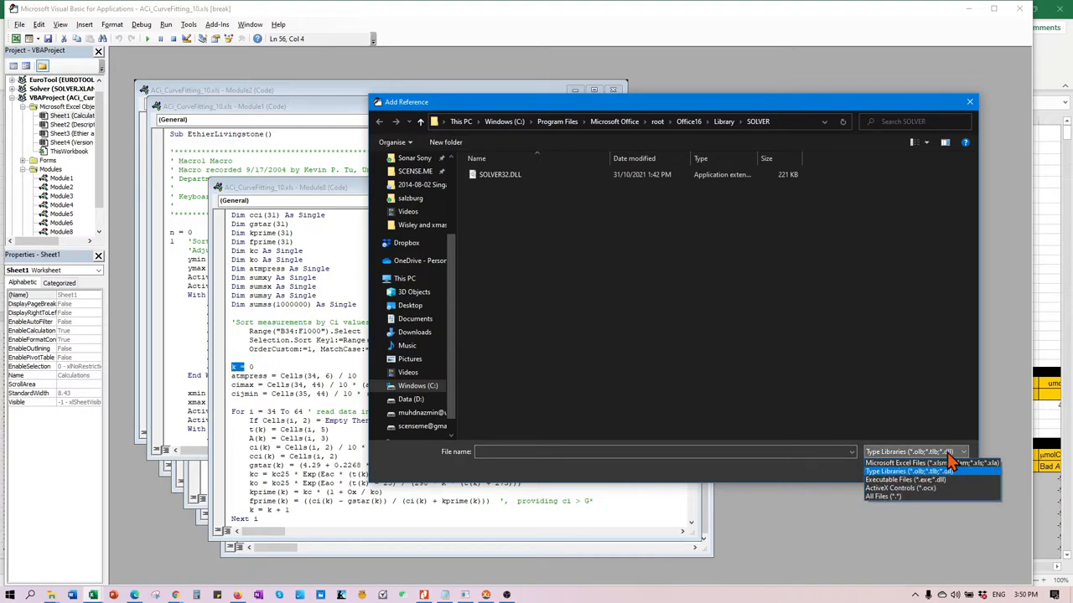
mouse_move(897, 497)
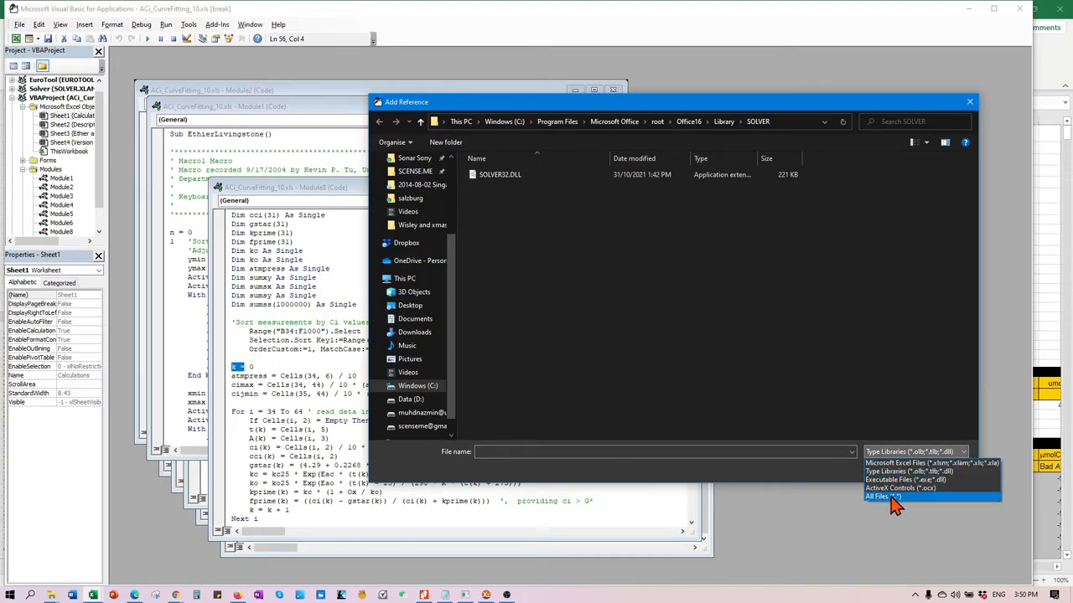
left_click(877, 496)
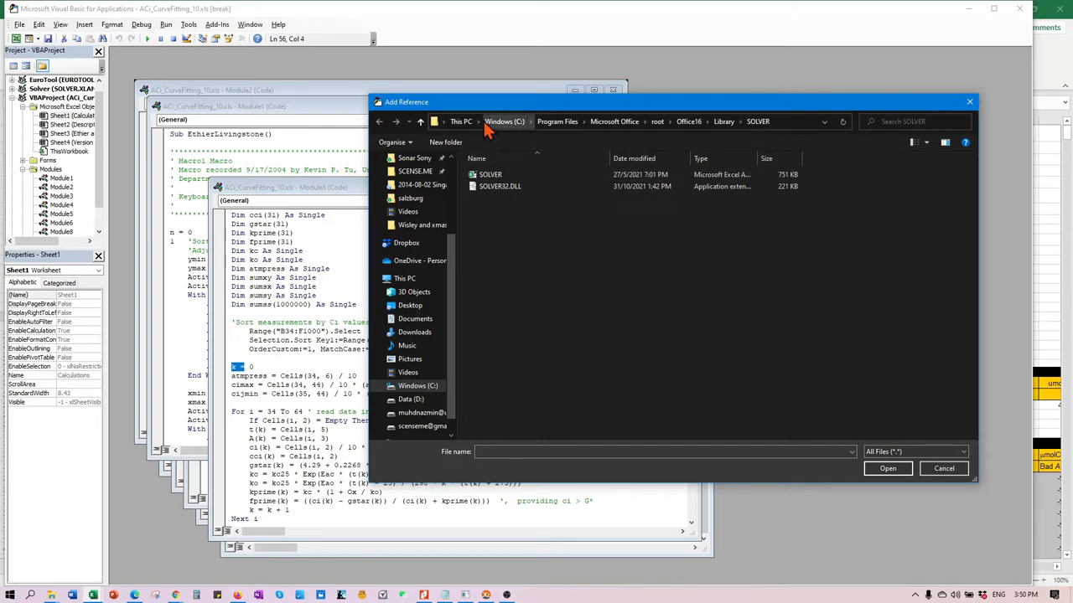
mouse_move(510, 136)
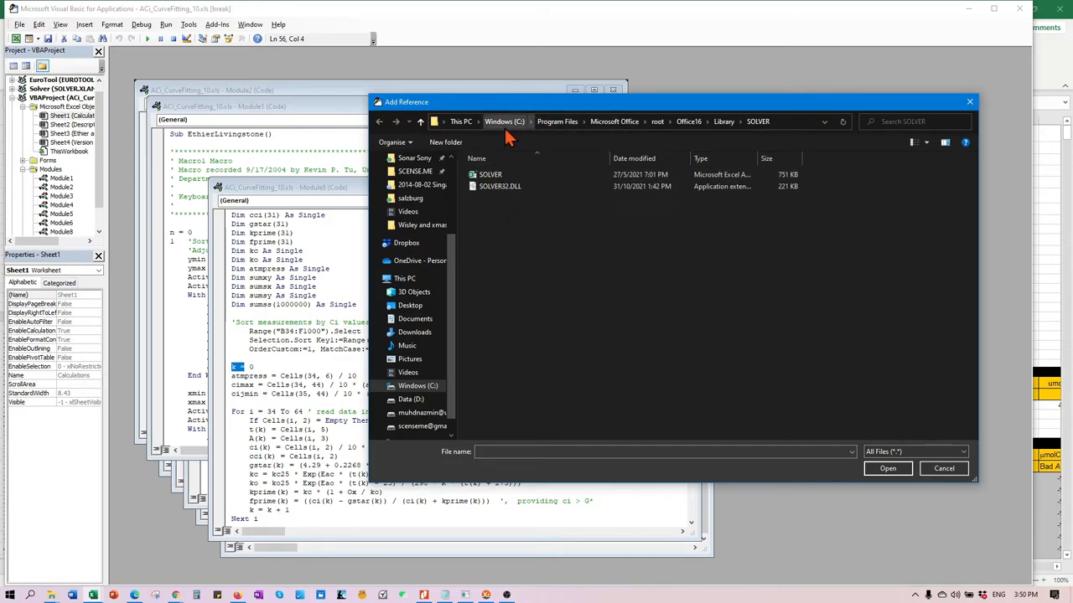
mouse_move(539, 134)
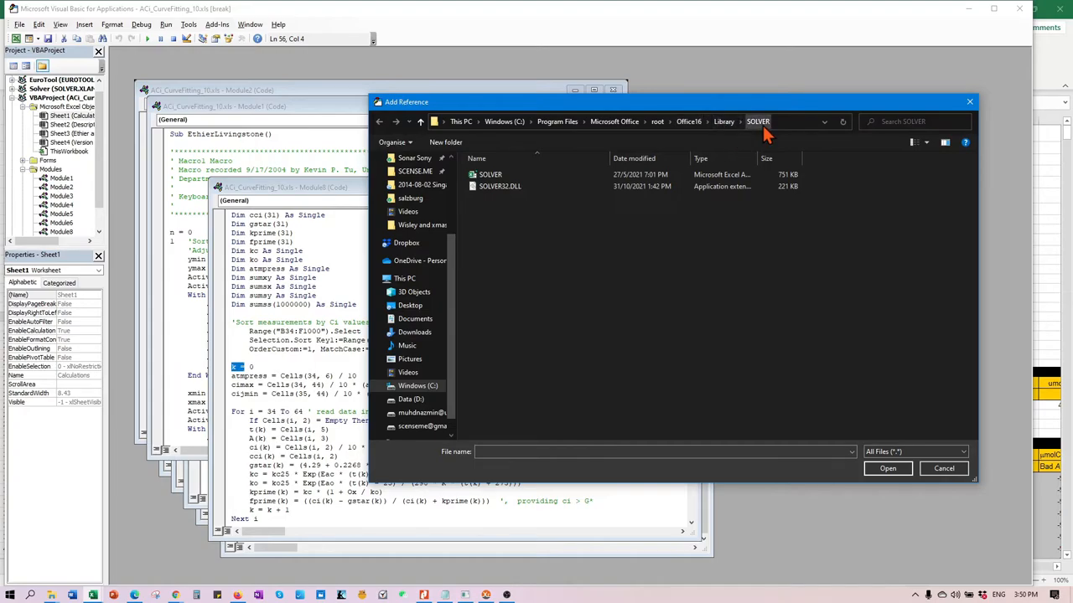
left_click(490, 175)
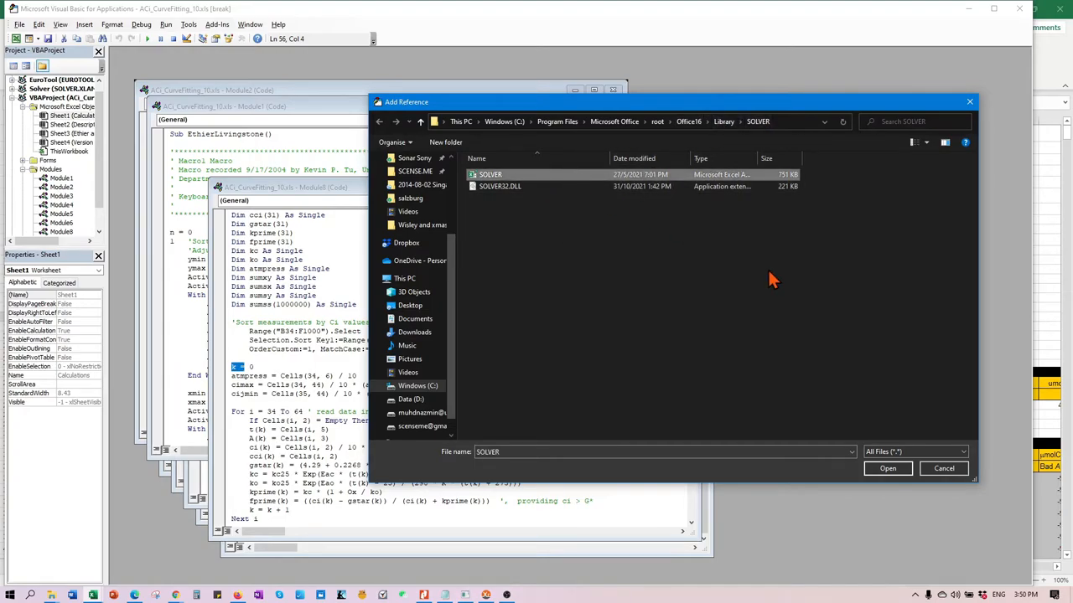
left_click(887, 468)
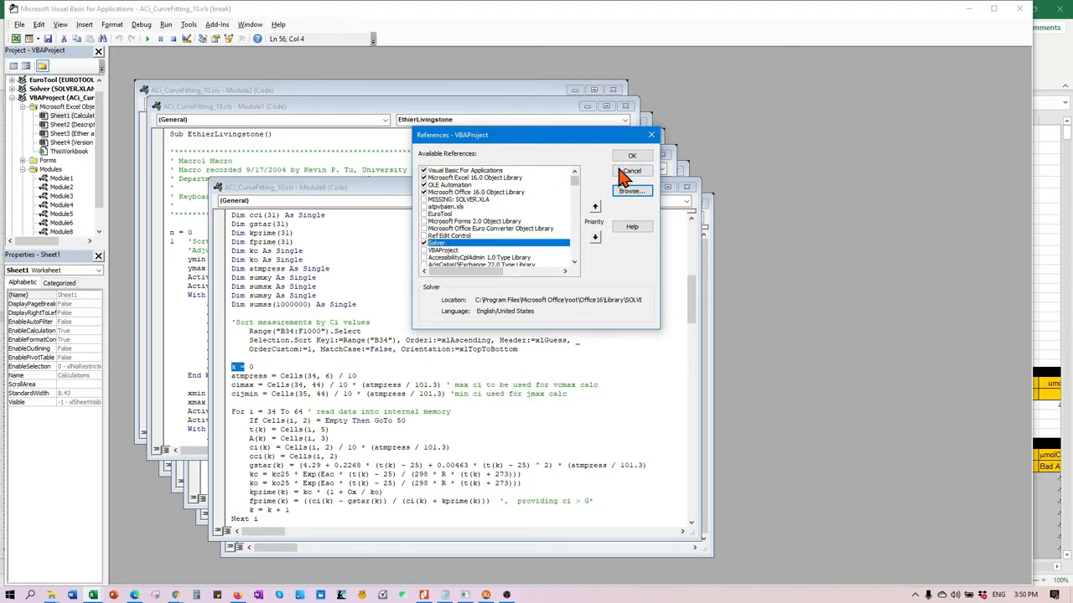
Confirm the updated Solver reference with OK in the References dialog.
left_click(631, 155)
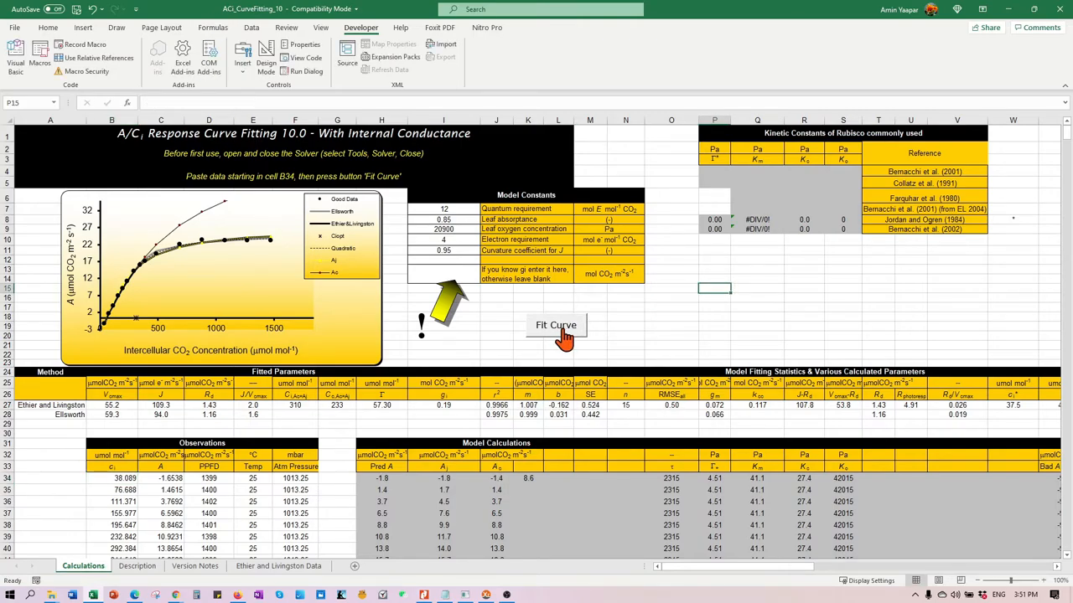
Run Fit Curve through Solver, producing Ethier and Livingston parameters Vcmax 55.0 and J 109.2.
left_click(555, 325)
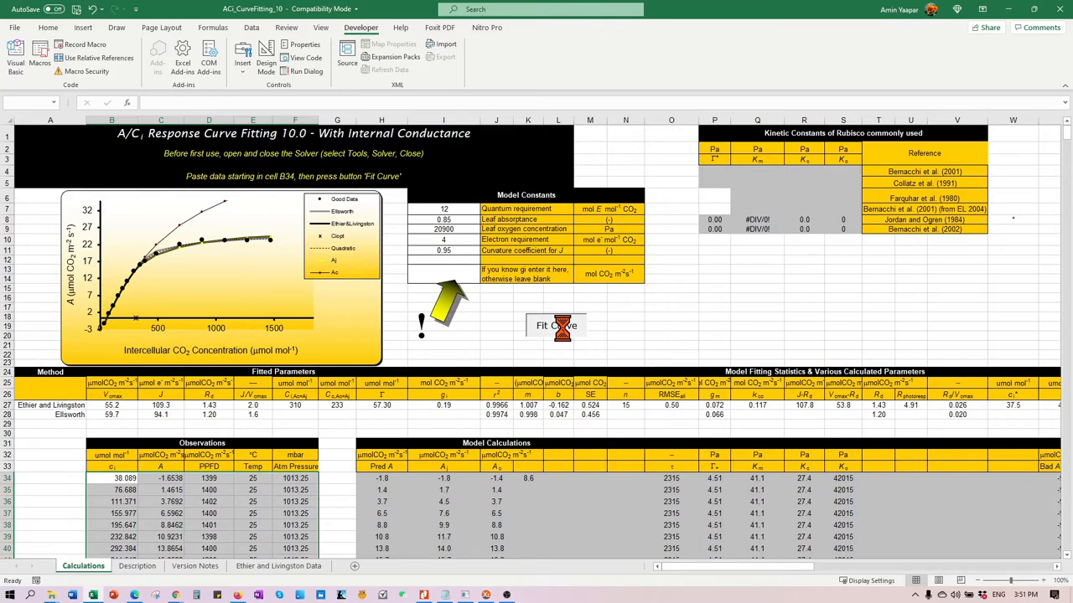
left_click(556, 325)
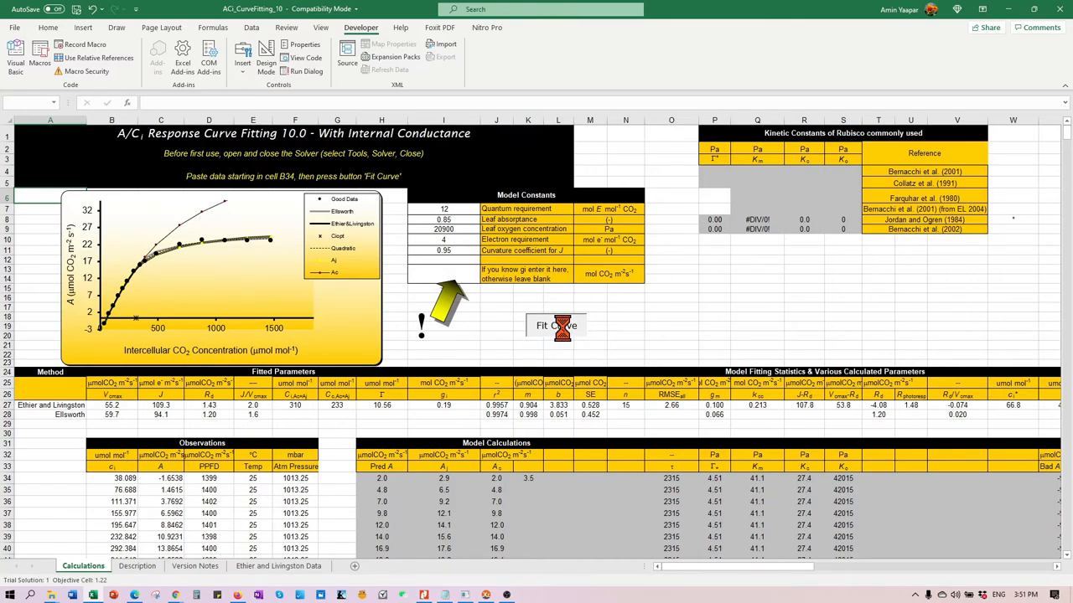
left_click(556, 325)
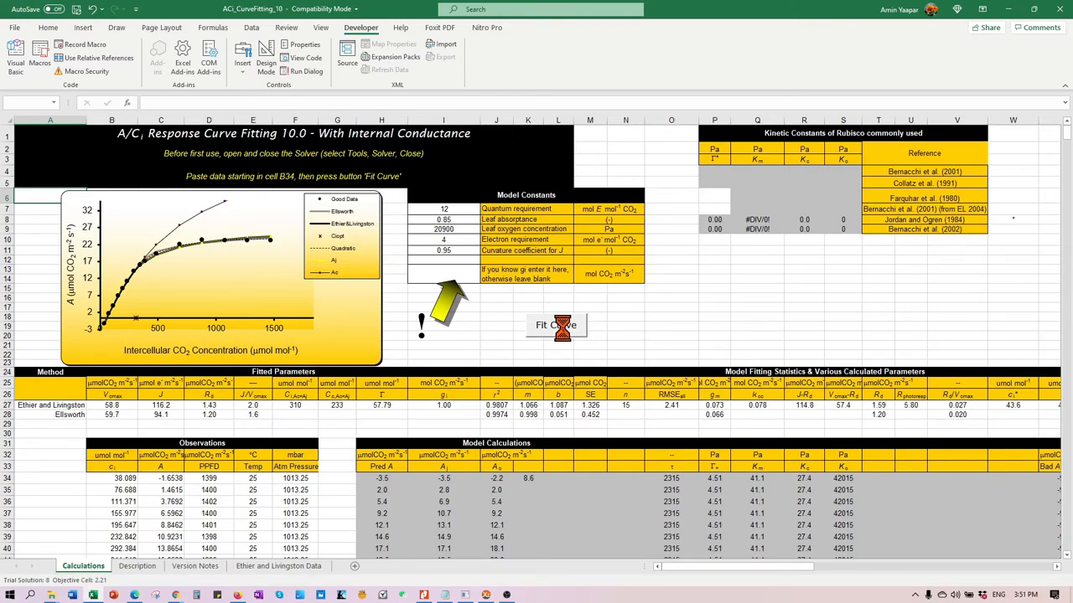
left_click(556, 325)
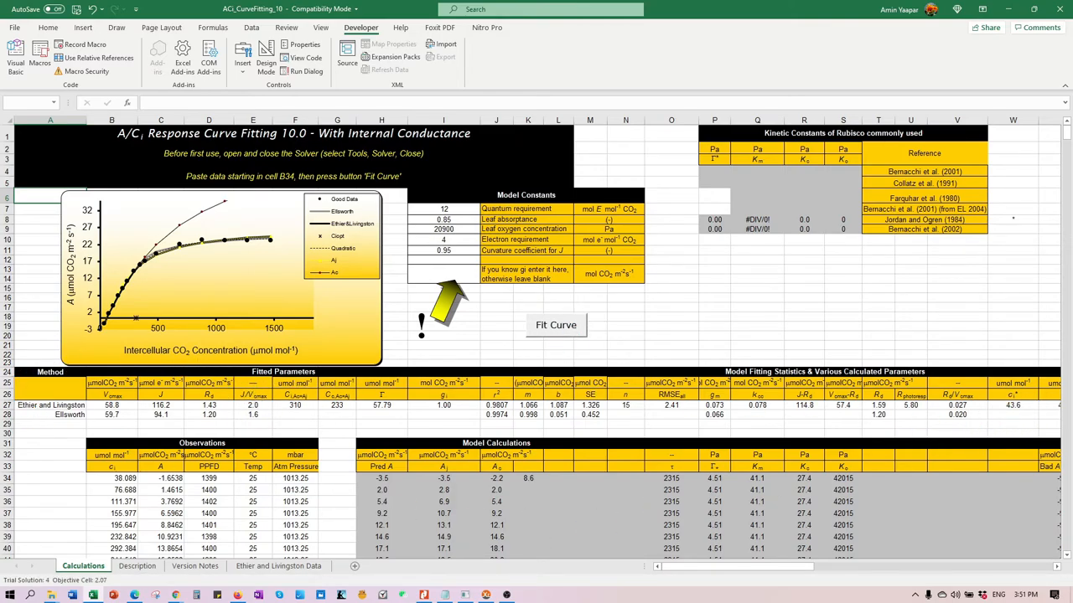
left_click(555, 325)
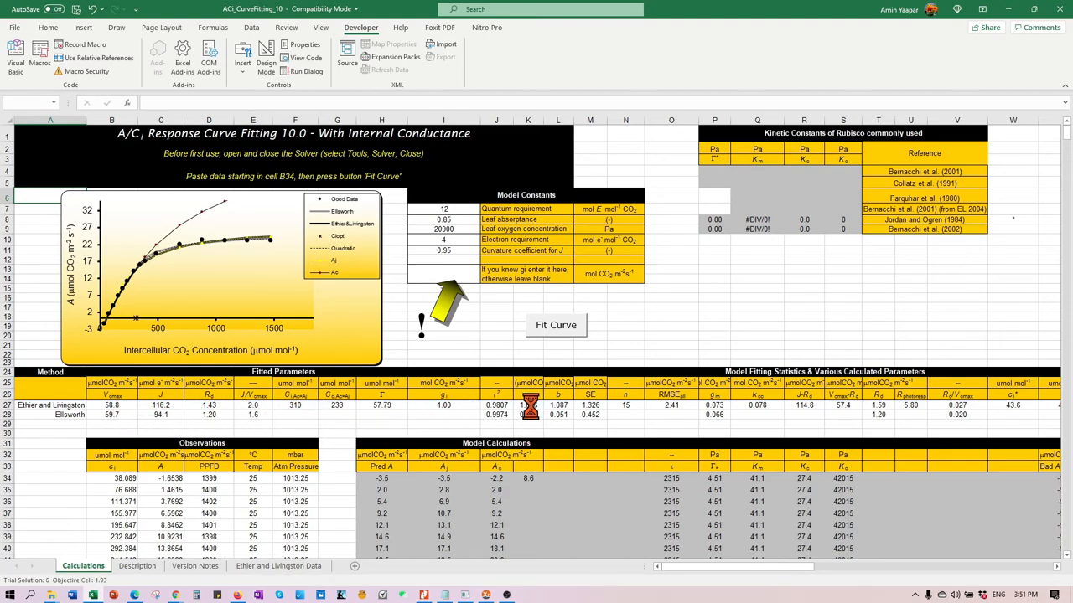
left_click(556, 324)
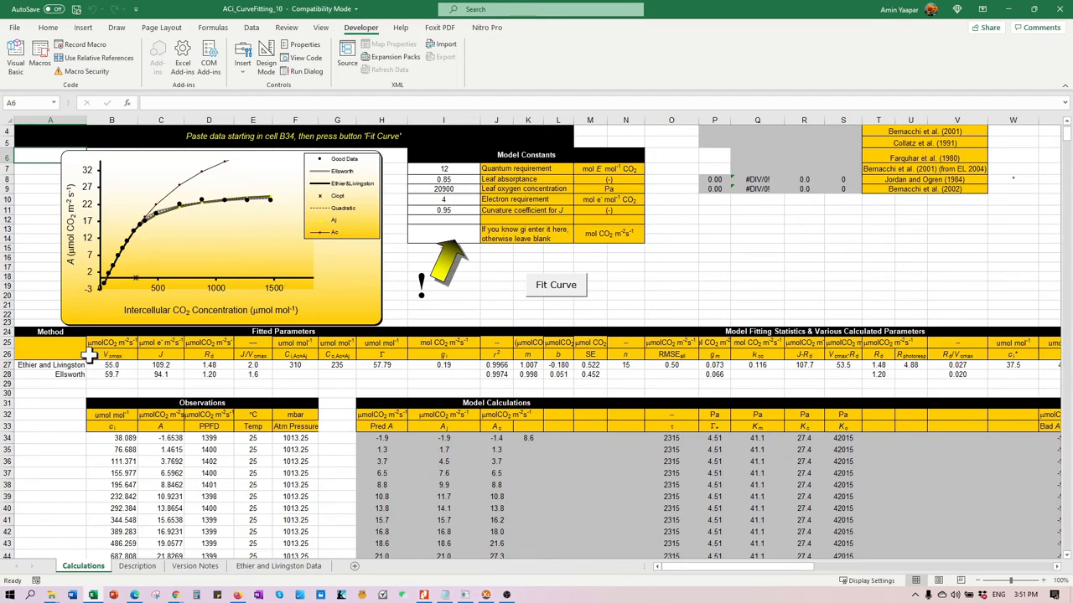
mouse_move(73, 392)
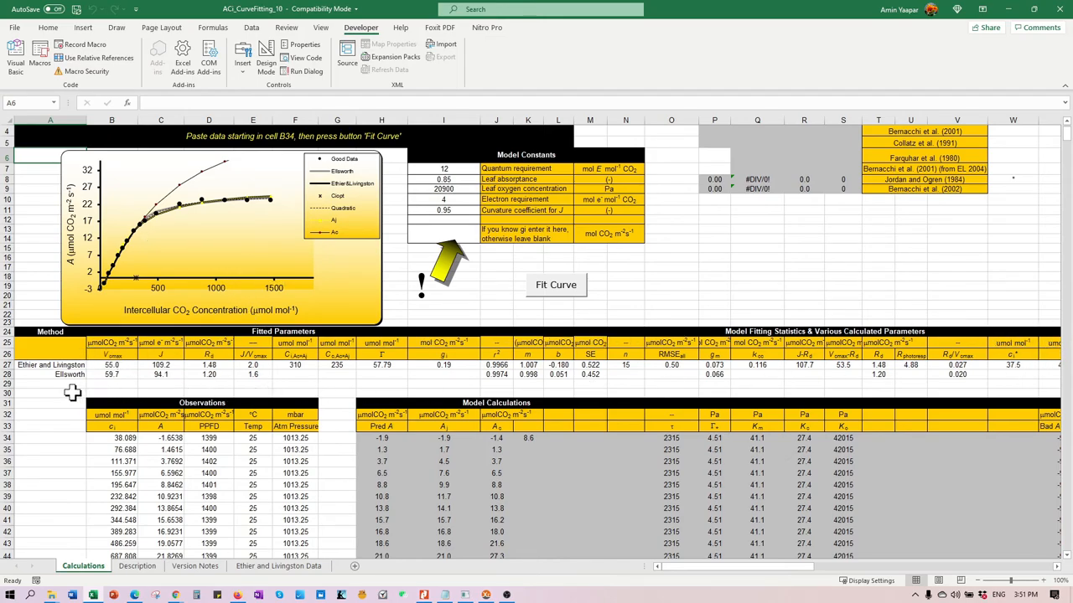
mouse_move(802, 367)
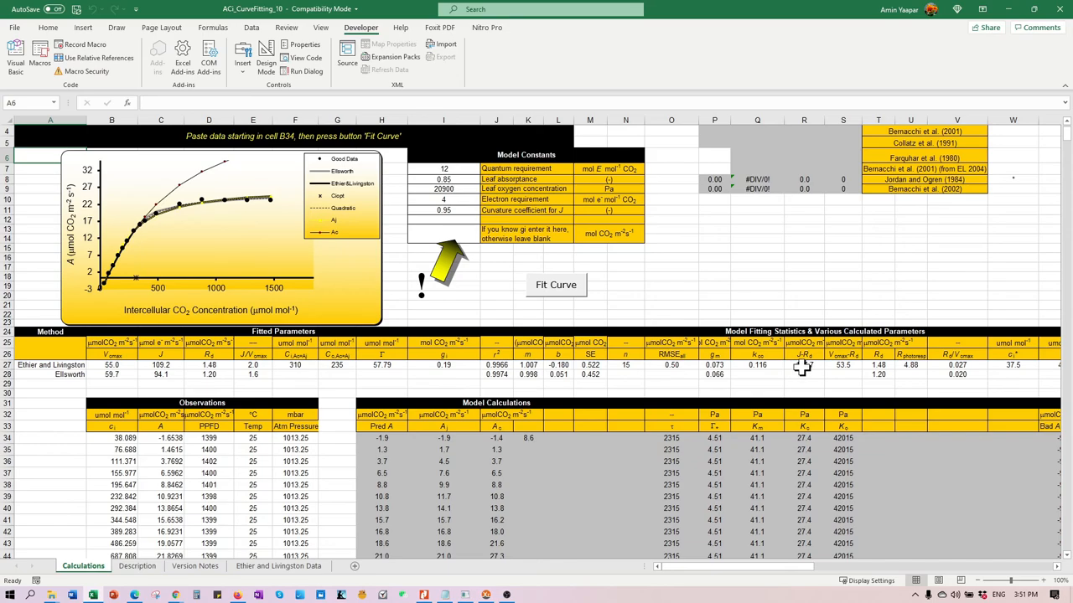